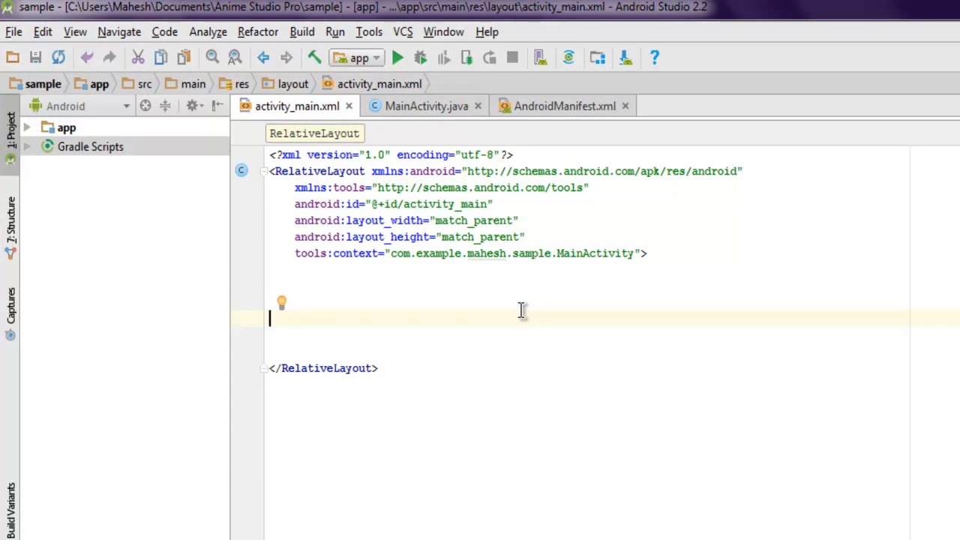
Step: Add a wrap_content Button with id button1 and text 'Get Wifi Info' to activity_main.xml
text(<Button)
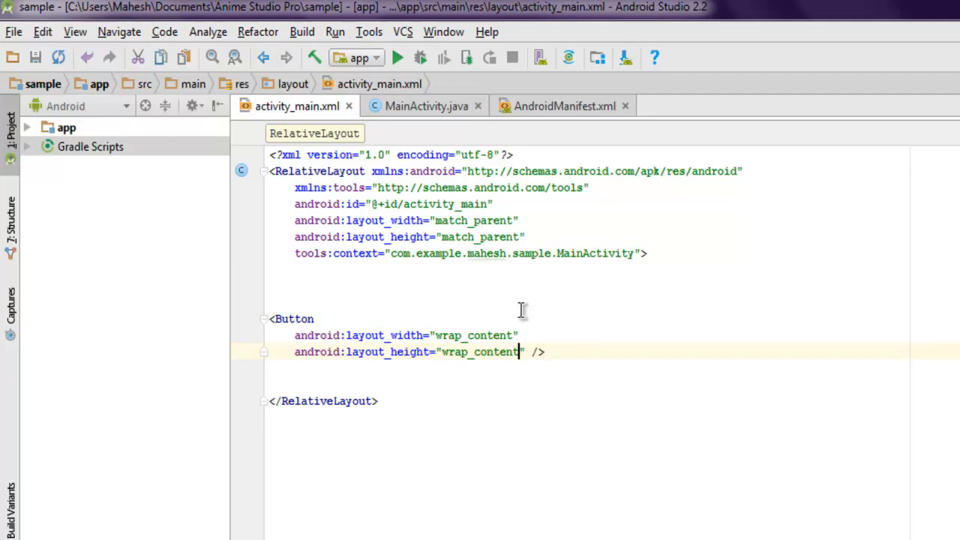
text(android:od/>)
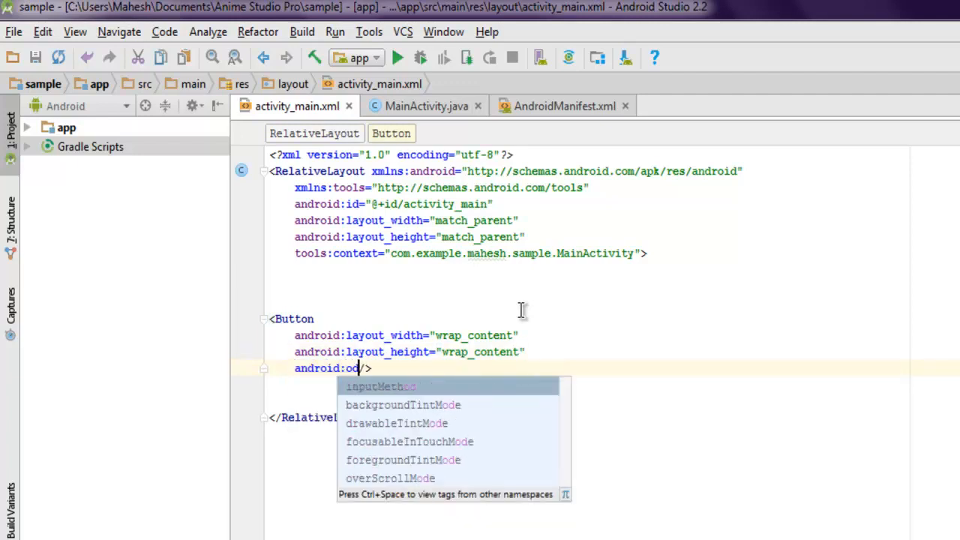
text(id="@+i)
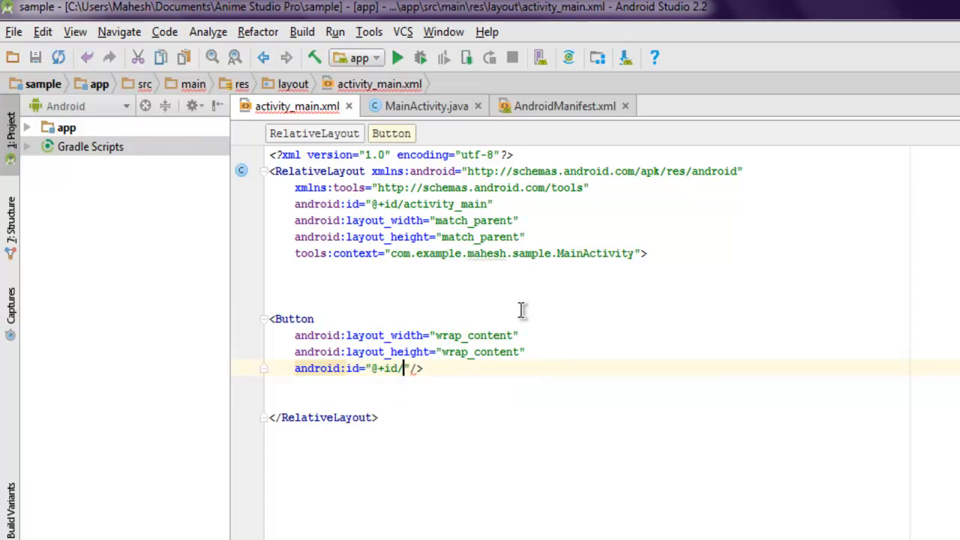
text(button)
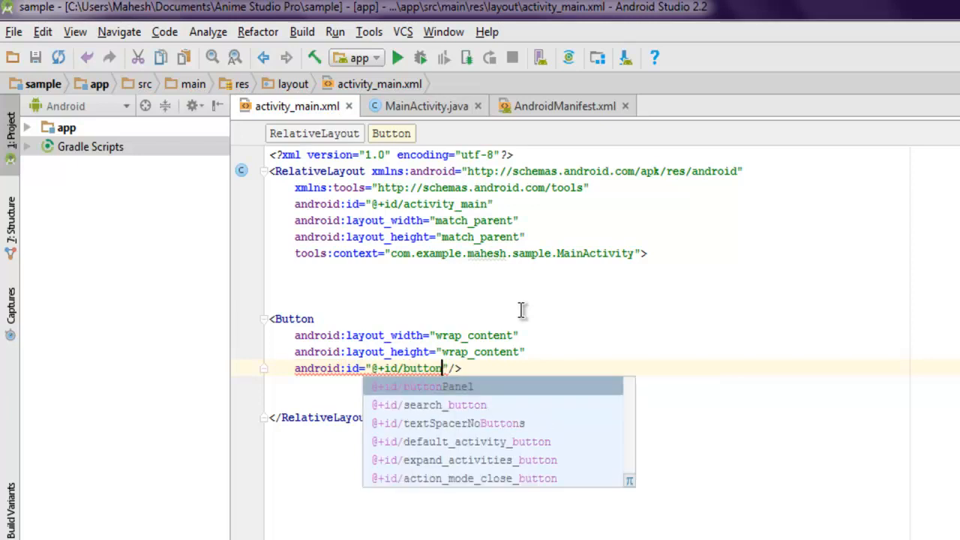
text(1)
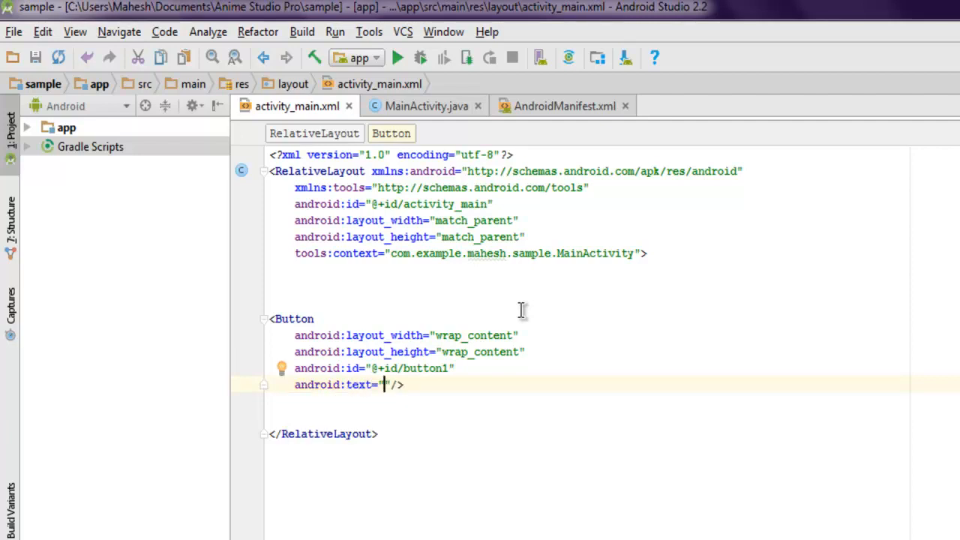
text(Get W)
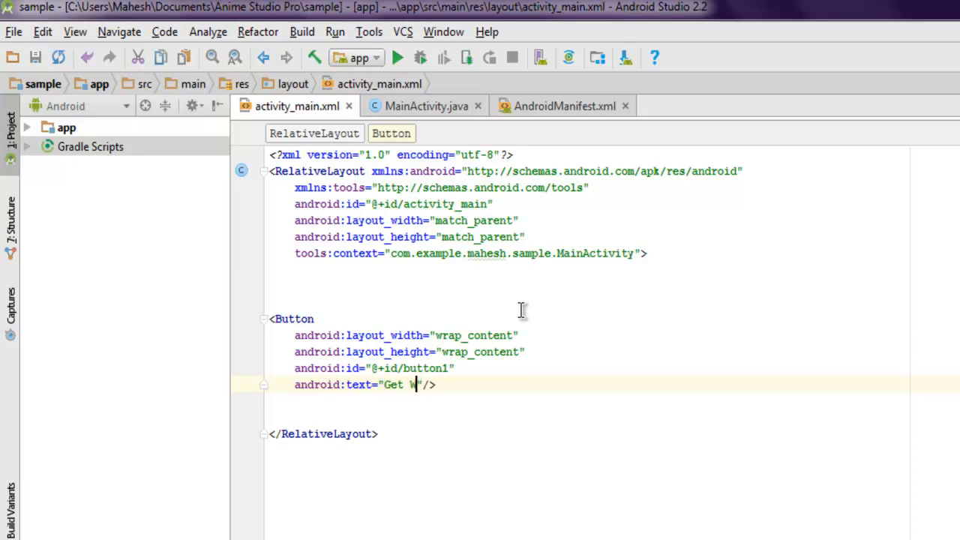
text(ifi Info)
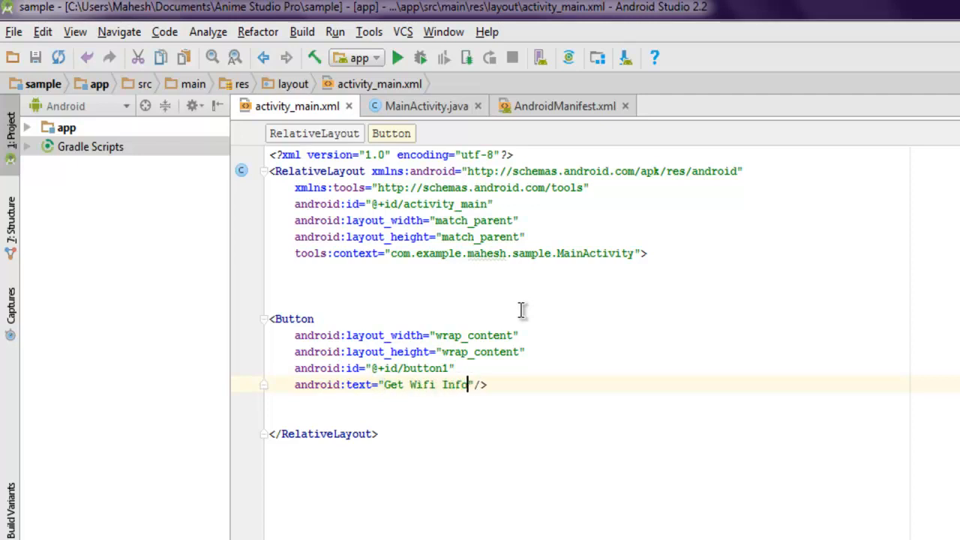
key(Return)
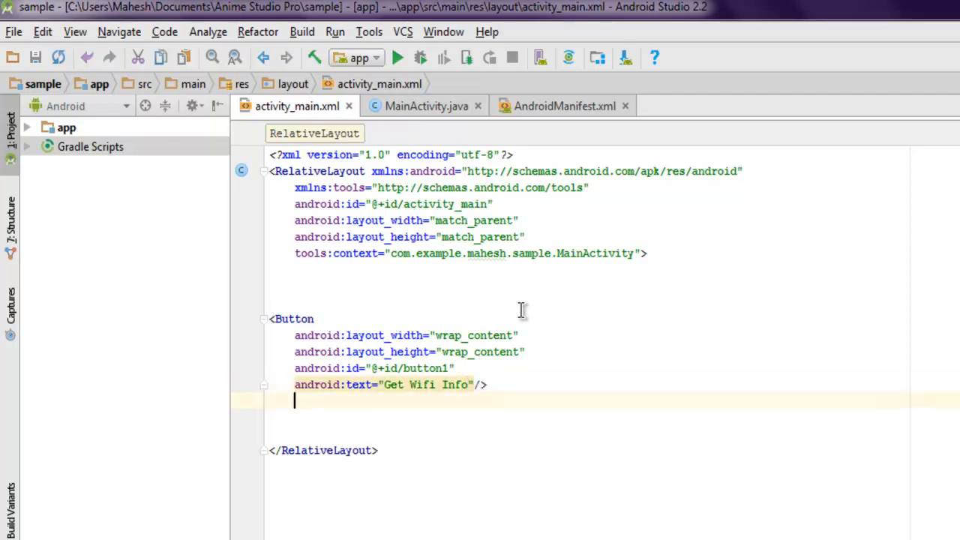
Step: Add a wrap_content TextView with id text1, centred in parent, then switch to AndroidManifest.xml
text(<TextView)
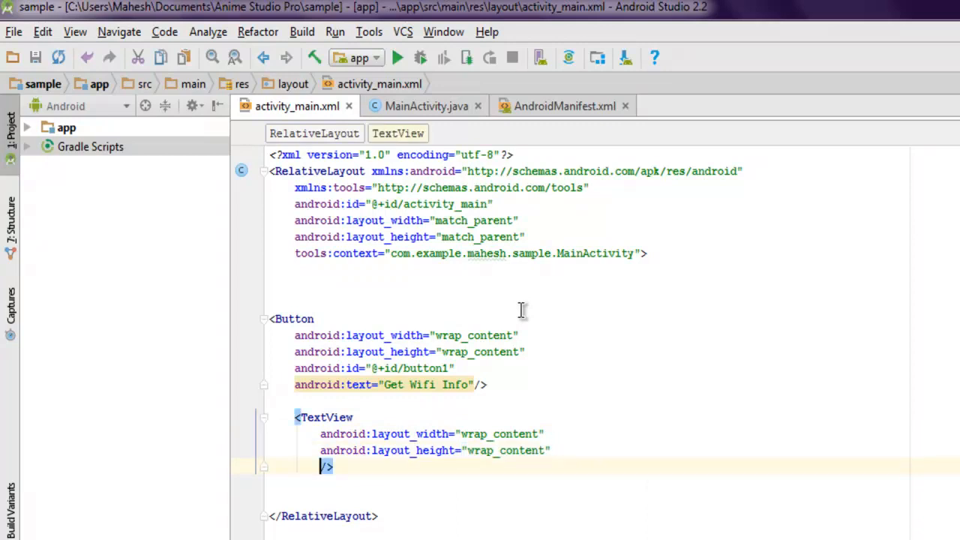
text(android:id="@+id/)
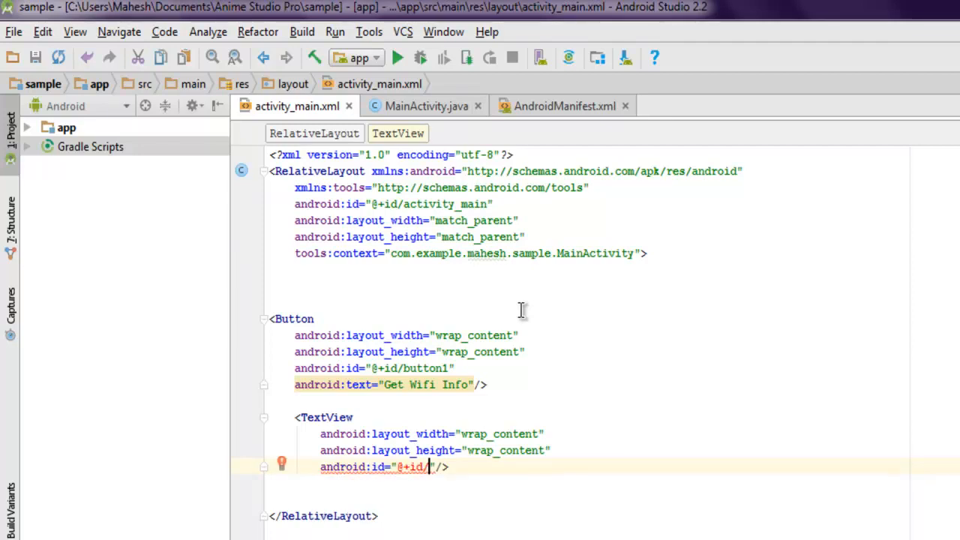
text(text1)
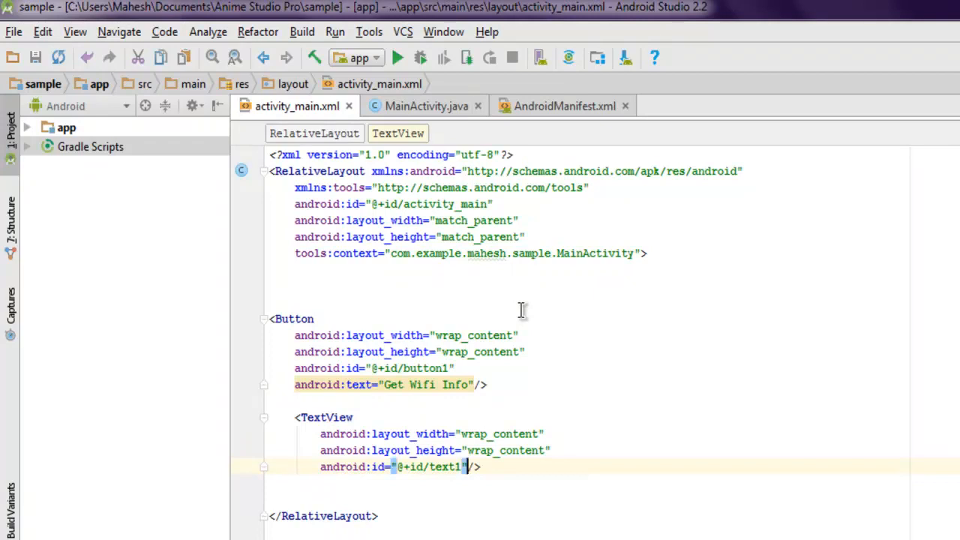
text(android:/>)
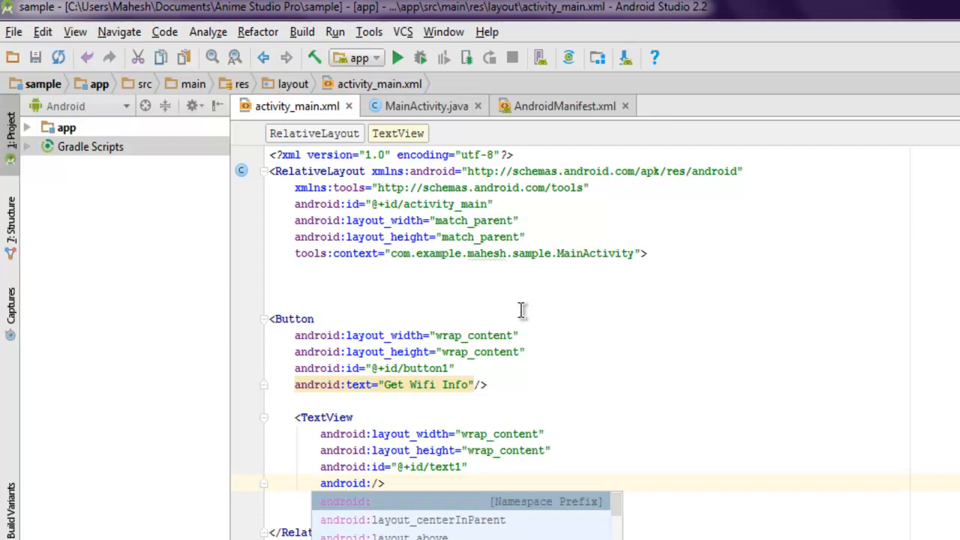
mouse_move(390, 525)
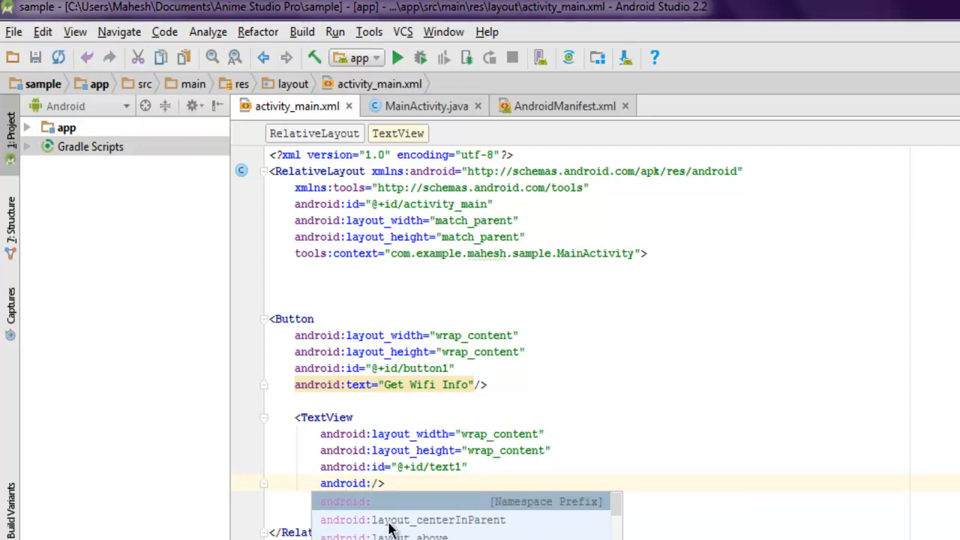
click(439, 519)
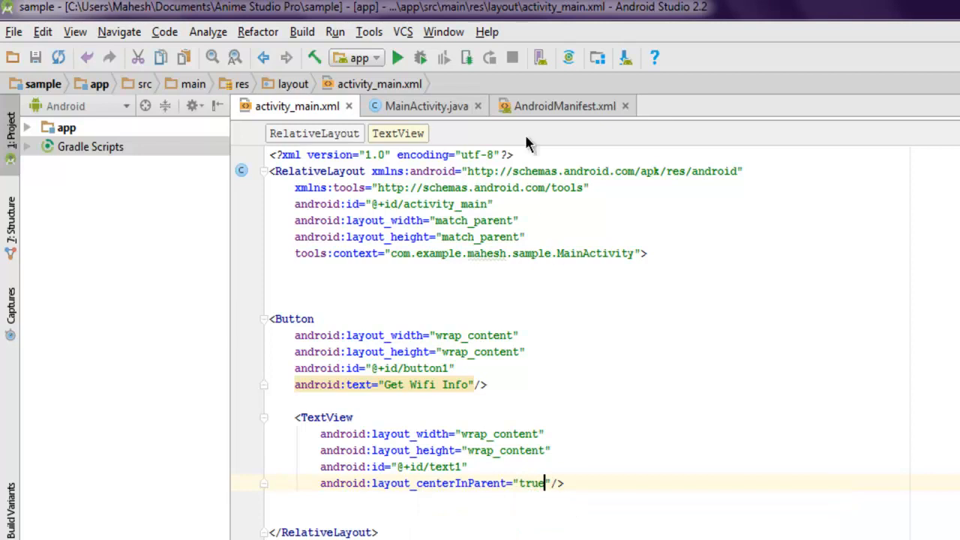
click(563, 106)
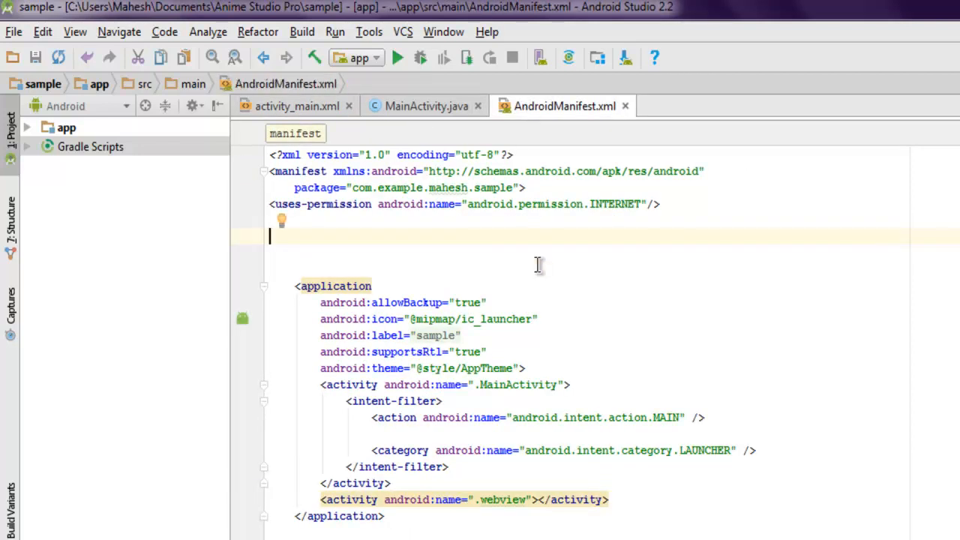
Step: Declare android.permission.ACCESS_WIFI_STATE in the manifest, then switch to MainActivity.java
text(<uses-permission android:name=")
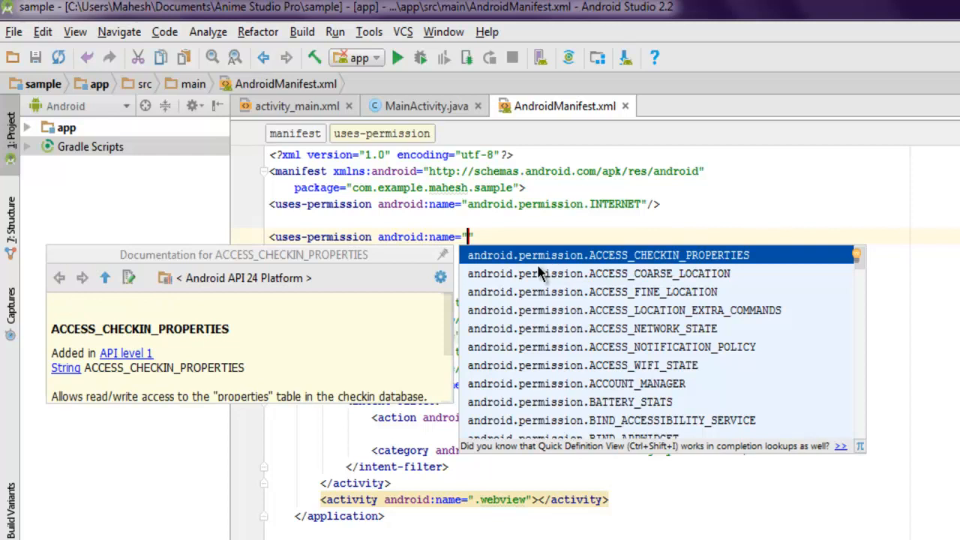
mouse_move(641, 371)
text(android.permission.ACCESS_WIFI_STATE)
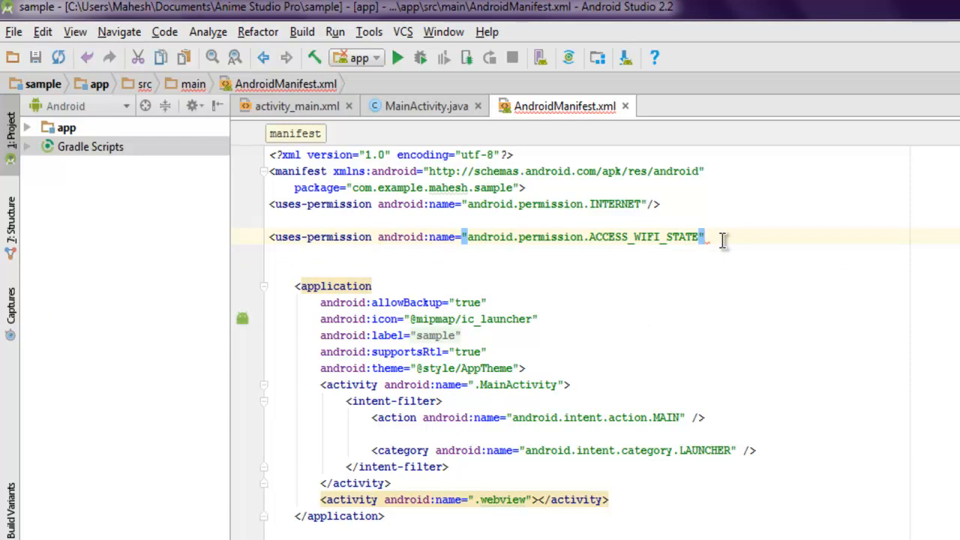
text(/>)
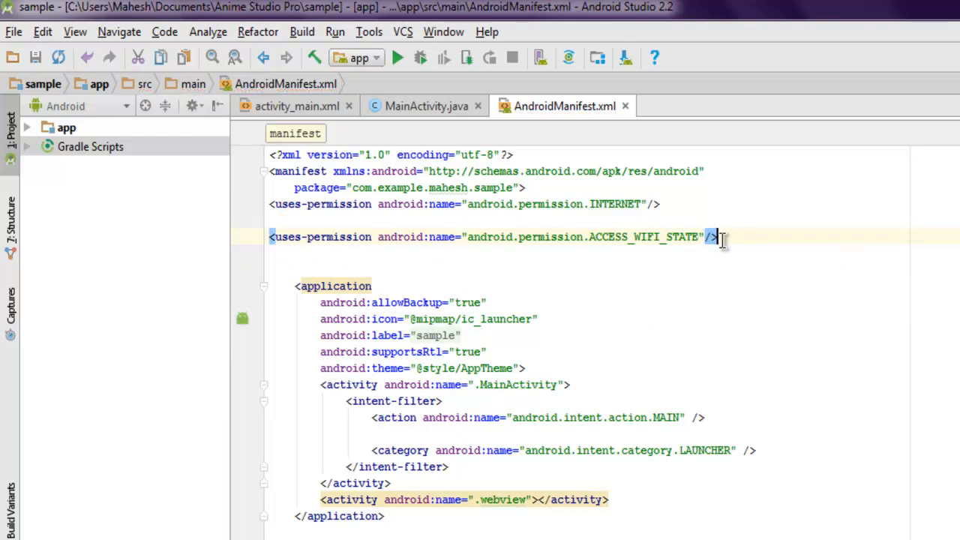
click(426, 105)
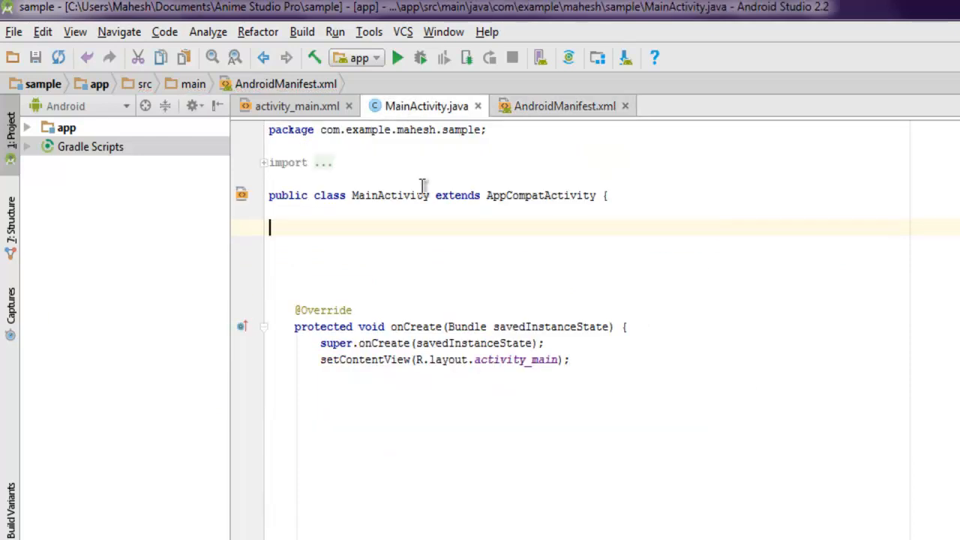
Step: Declare 'private Button button;' and 'TextView textView;' fields inside the MainActivity class
click(395, 260)
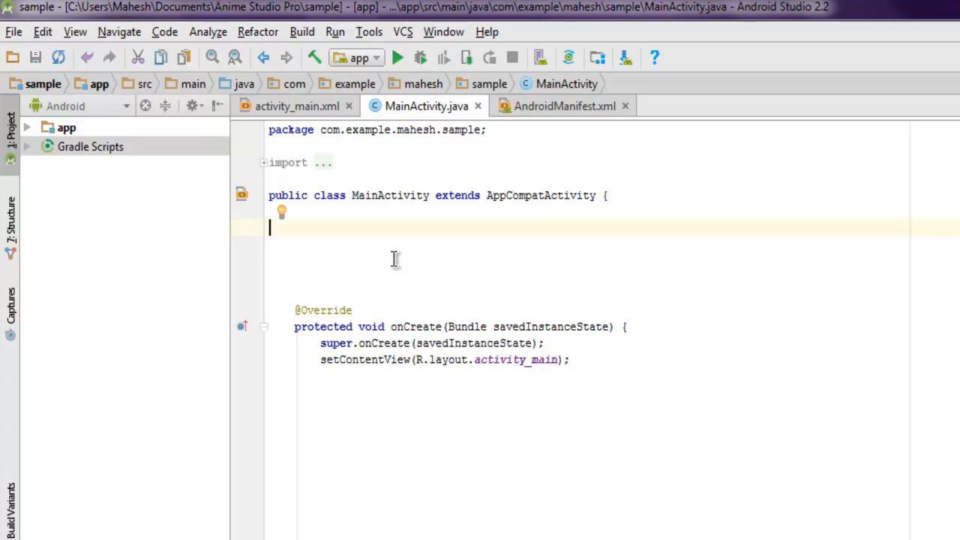
text(private But)
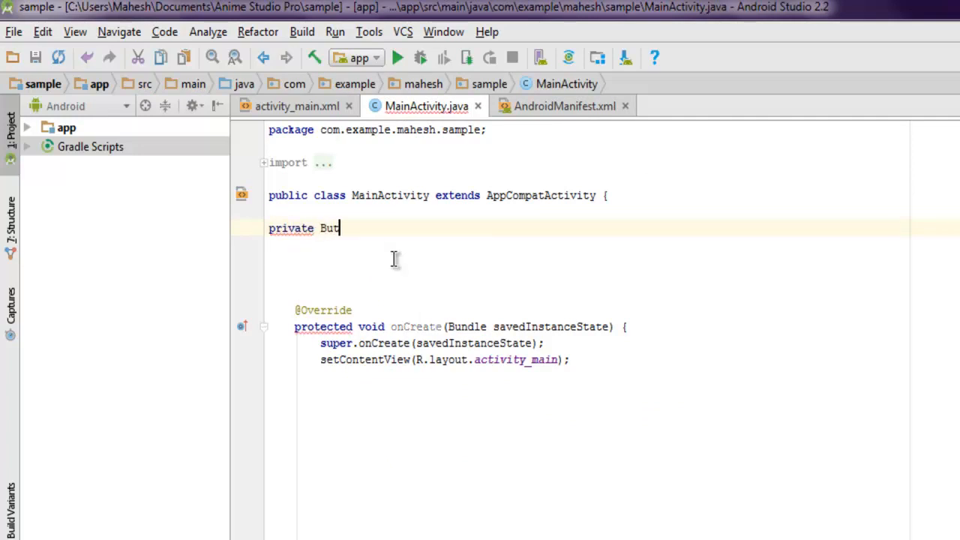
text(ton button;)
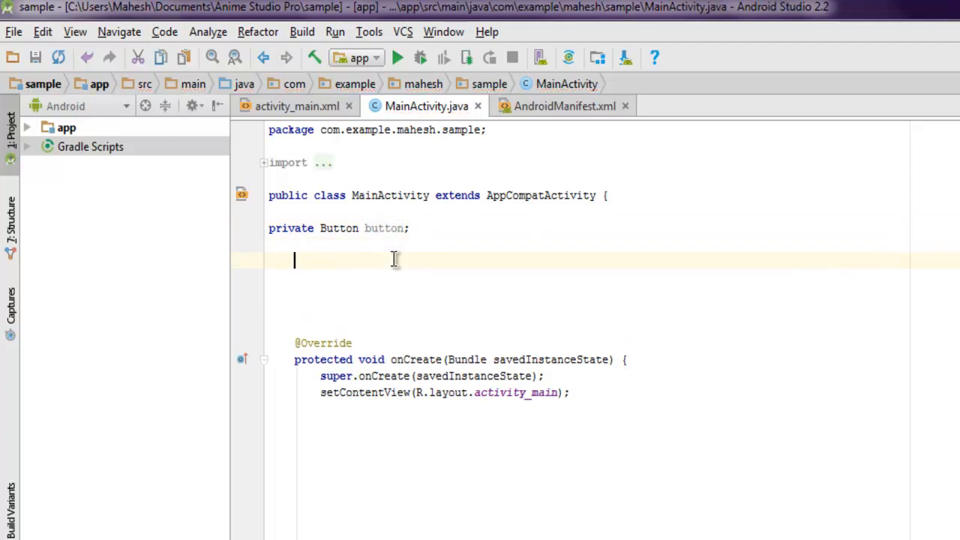
text(TextView textView)
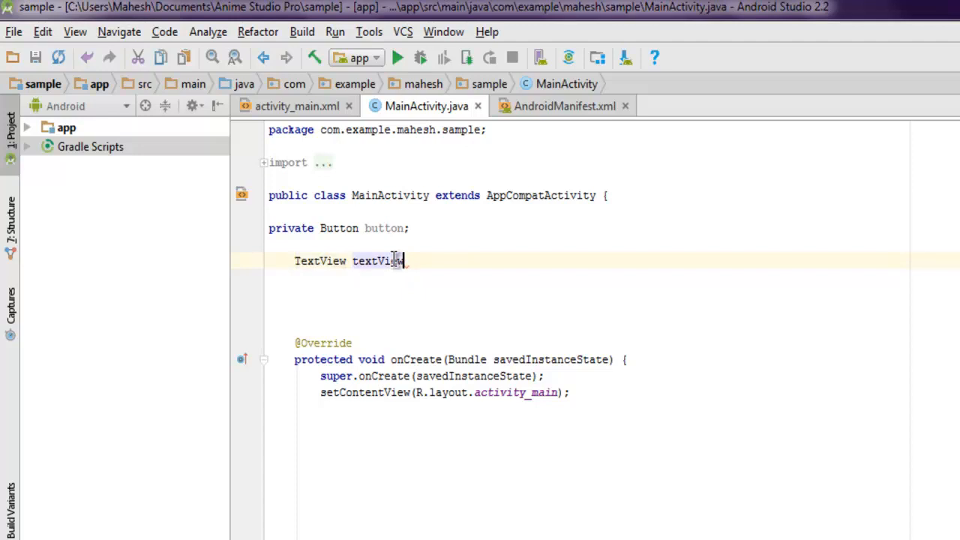
text(;)
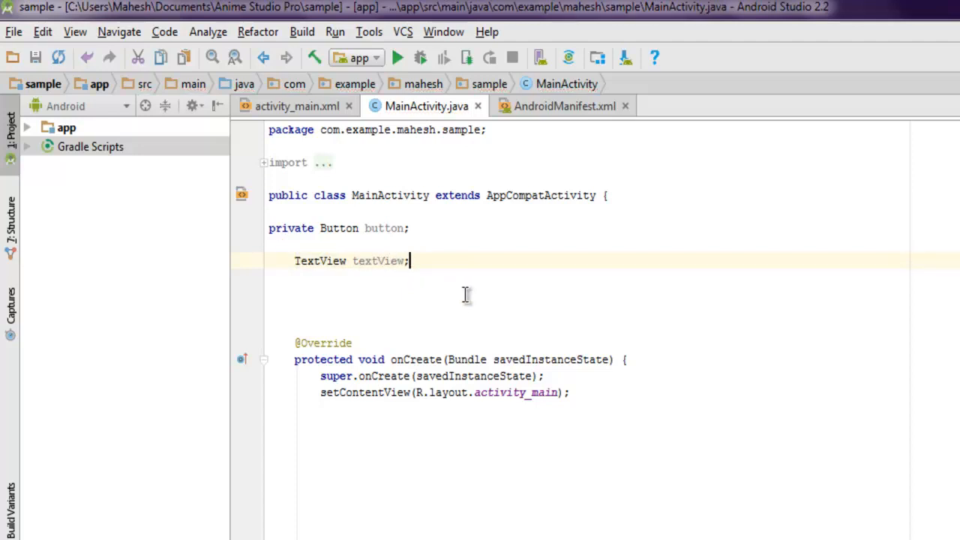
Step: In onCreate, assign button = (Button) findViewById(R.id.button1)
scroll(down, 3)
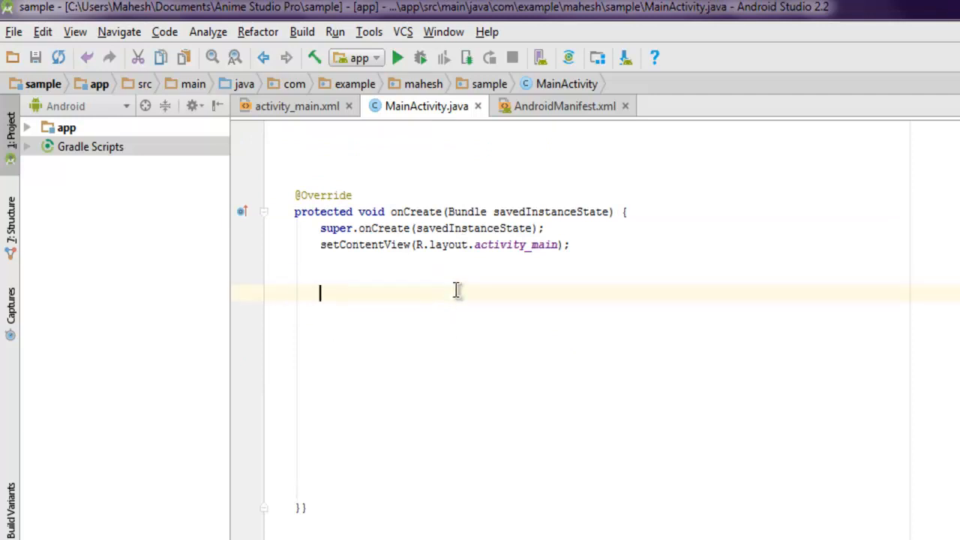
text(butto)
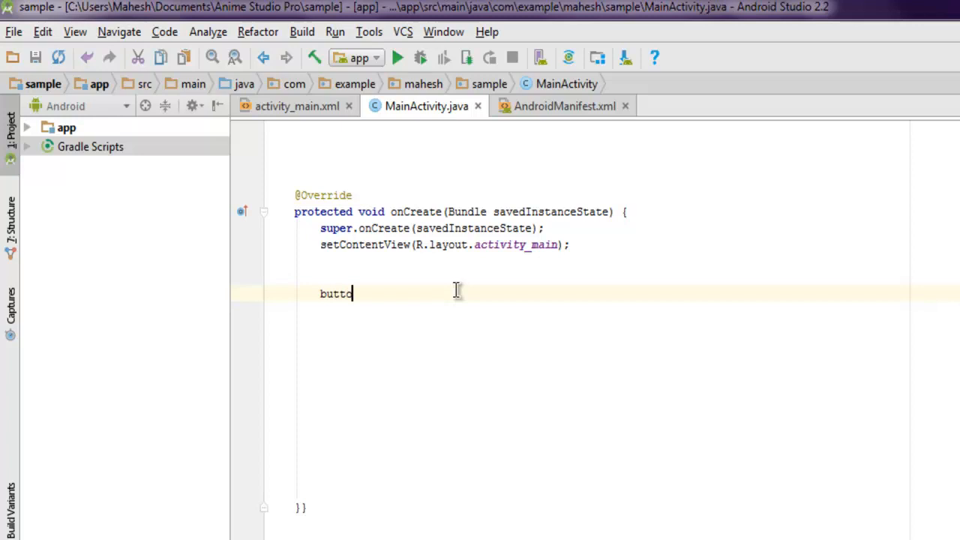
text(n = ()
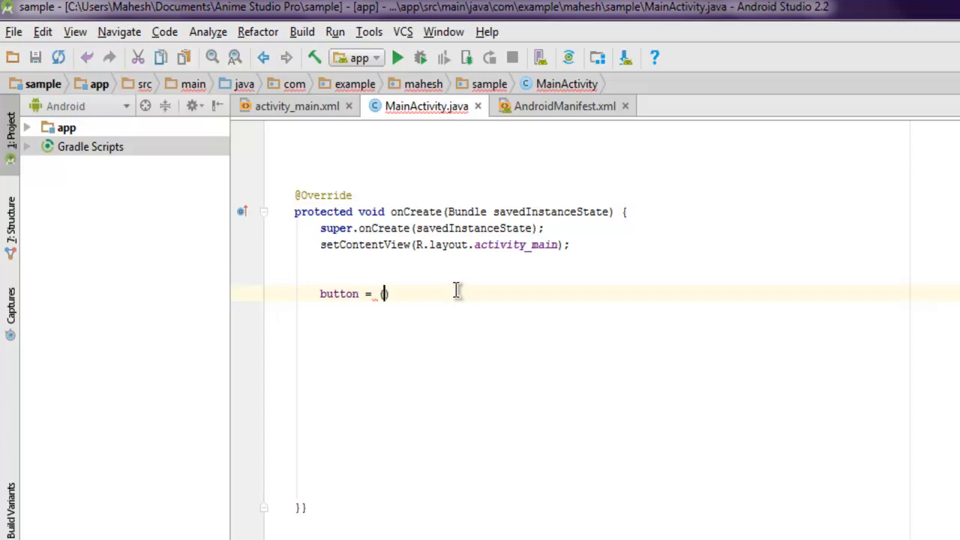
text((Button))
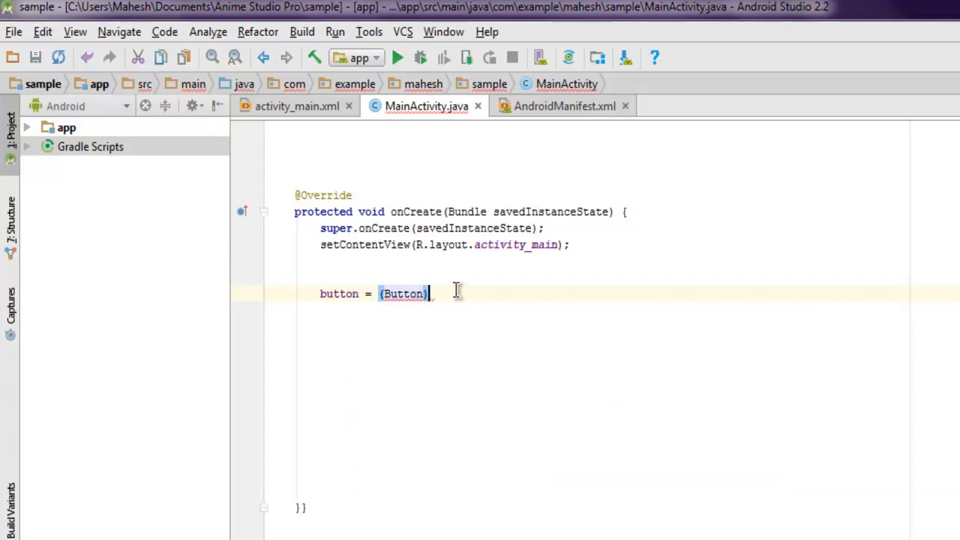
text(findViewById())
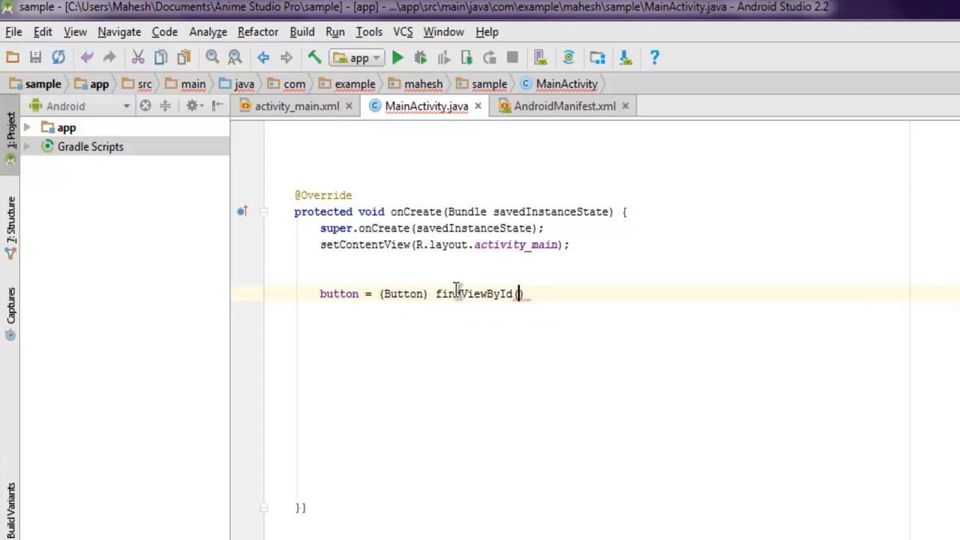
text(R.id.button1)
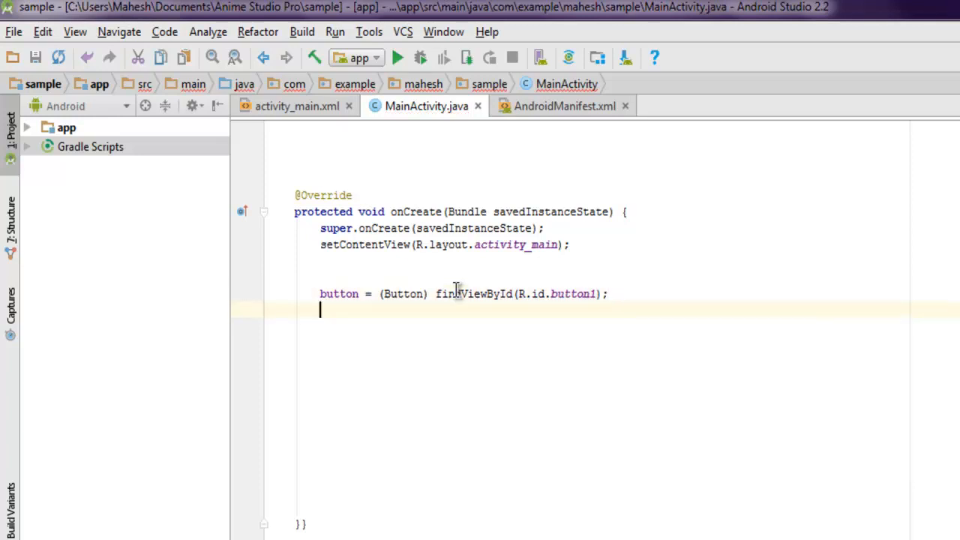
Step: Assign textView = (TextView) findViewById(R.id.text1) in onCreate
text(textView = ()
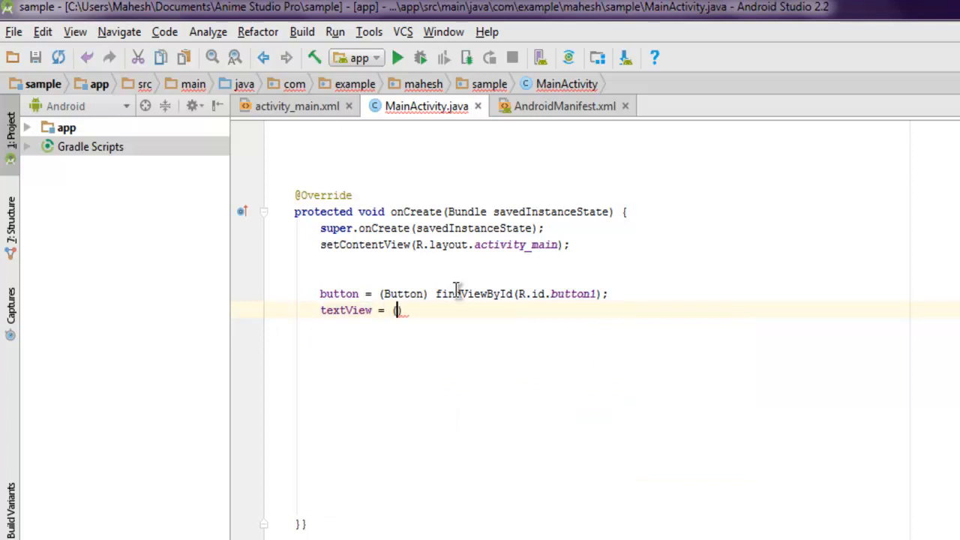
text((TextView))
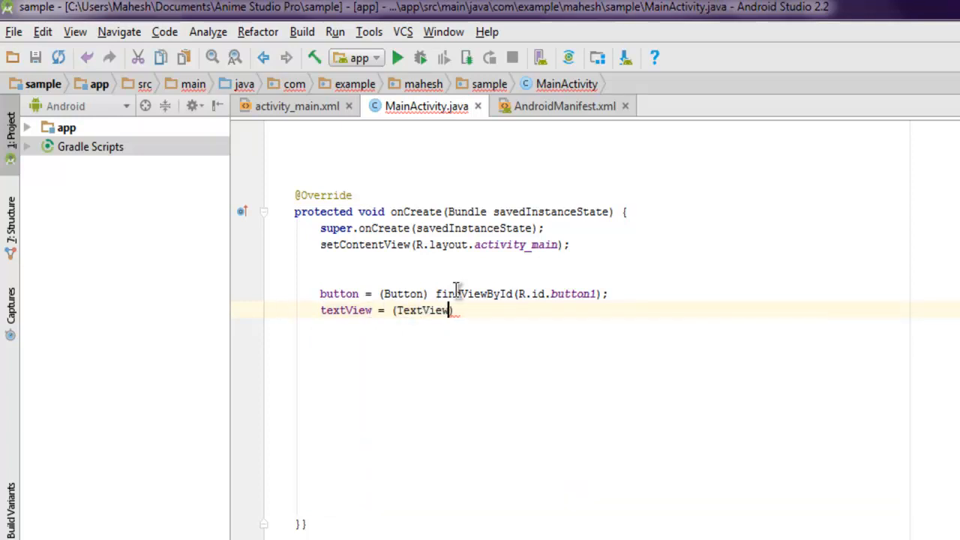
text(fn)
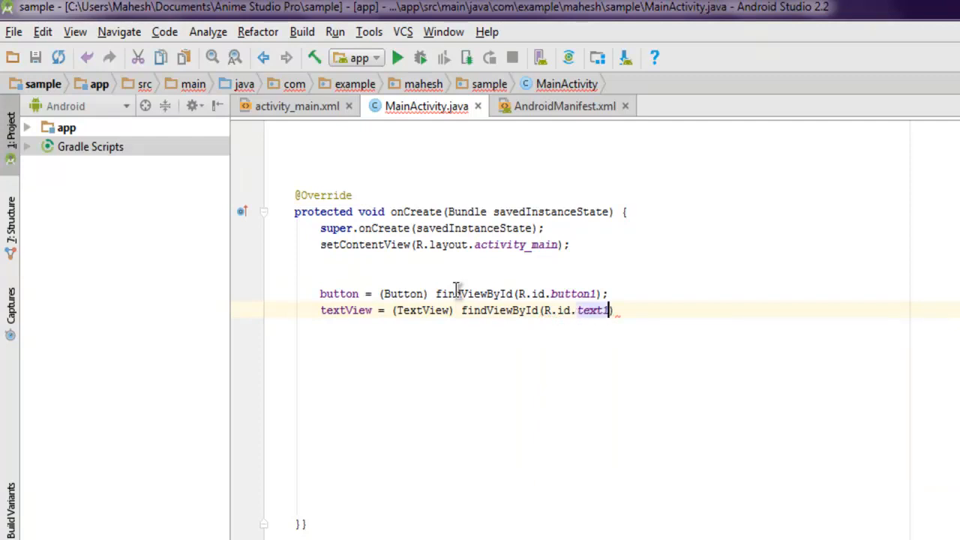
key(Enter)
text(TextView textView;)
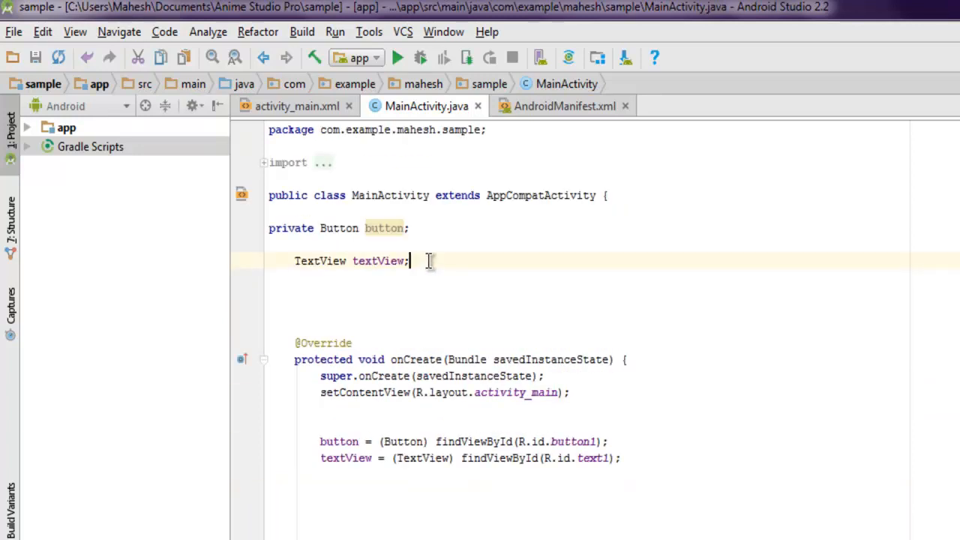
Step: Add 'WifiManager wifiManager;' and 'WifiInfo connection;' fields below the textView field
text(WifiManager)
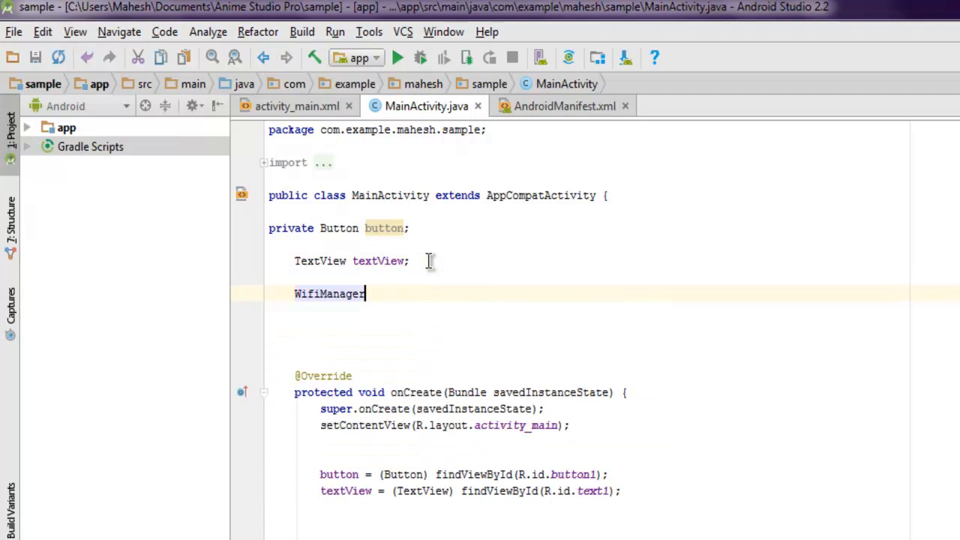
text(wifiManager;)
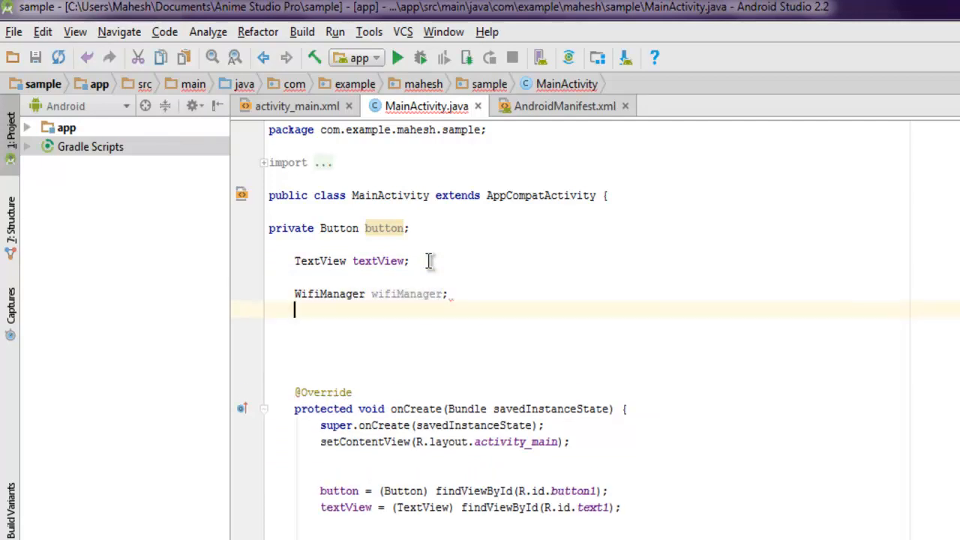
text(Wi)
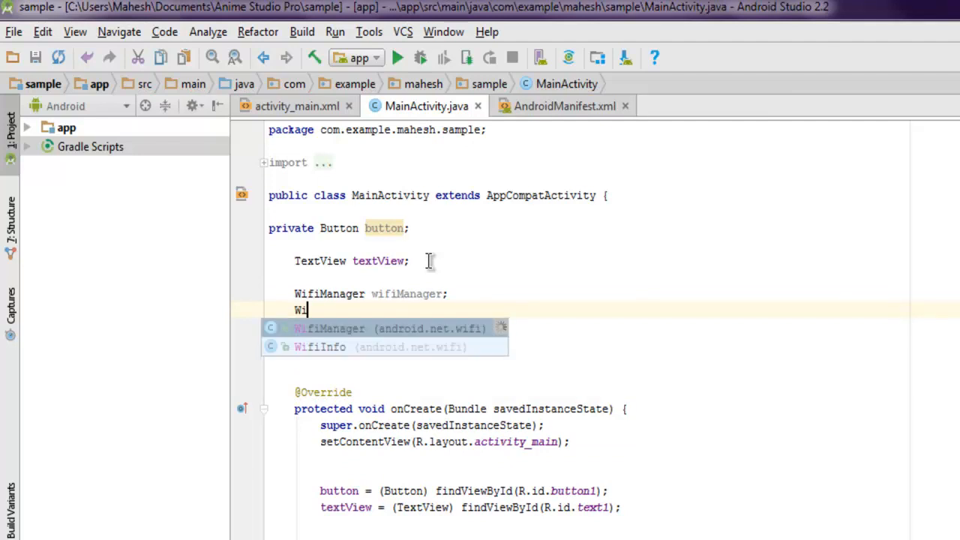
key(Escape)
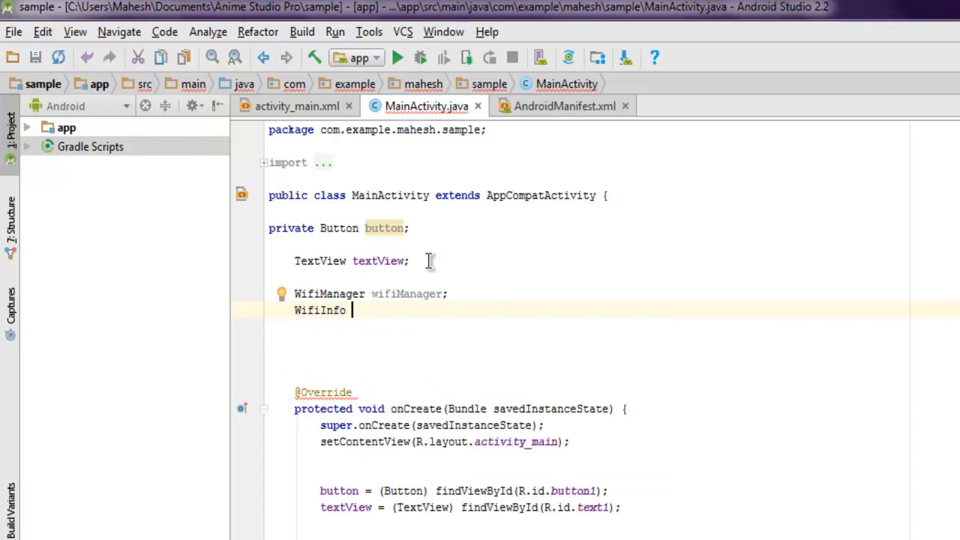
text(con)
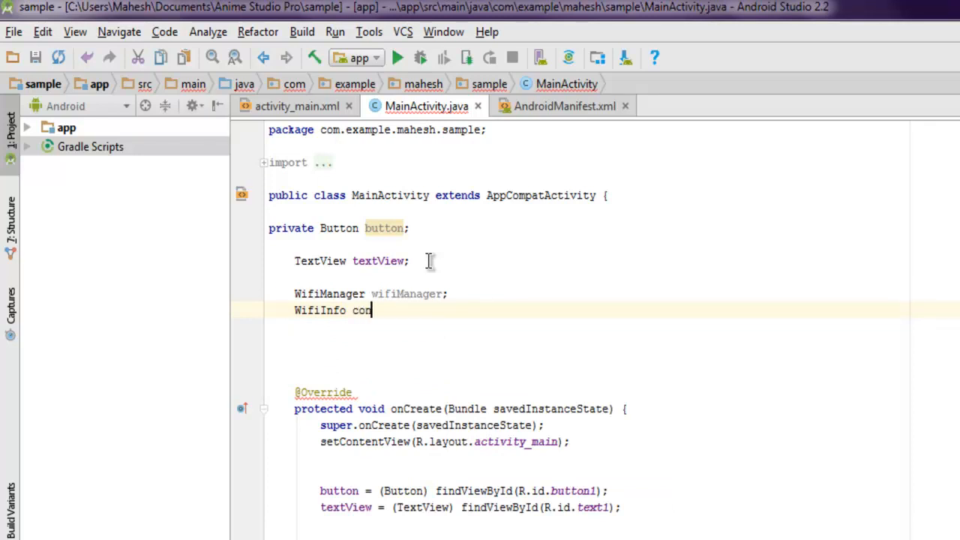
text(nection)
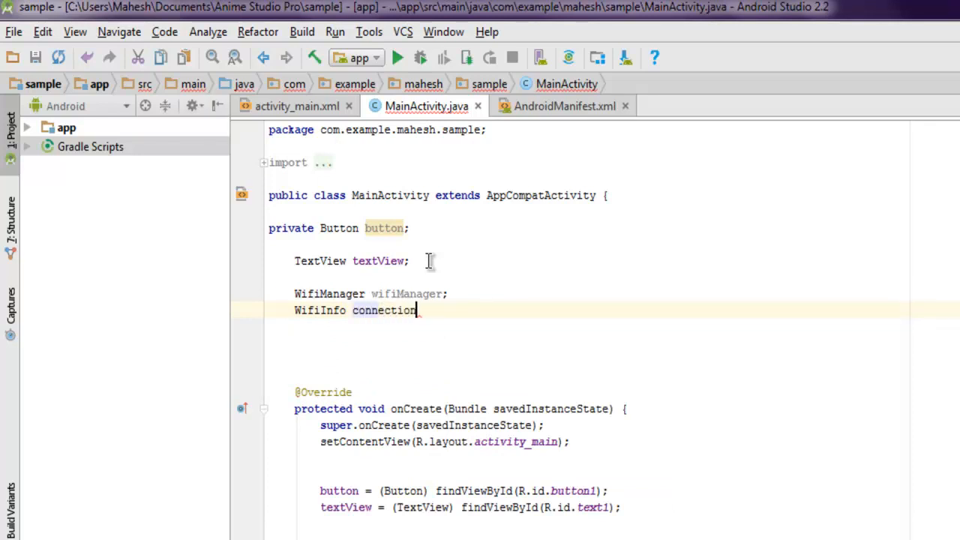
text(;)
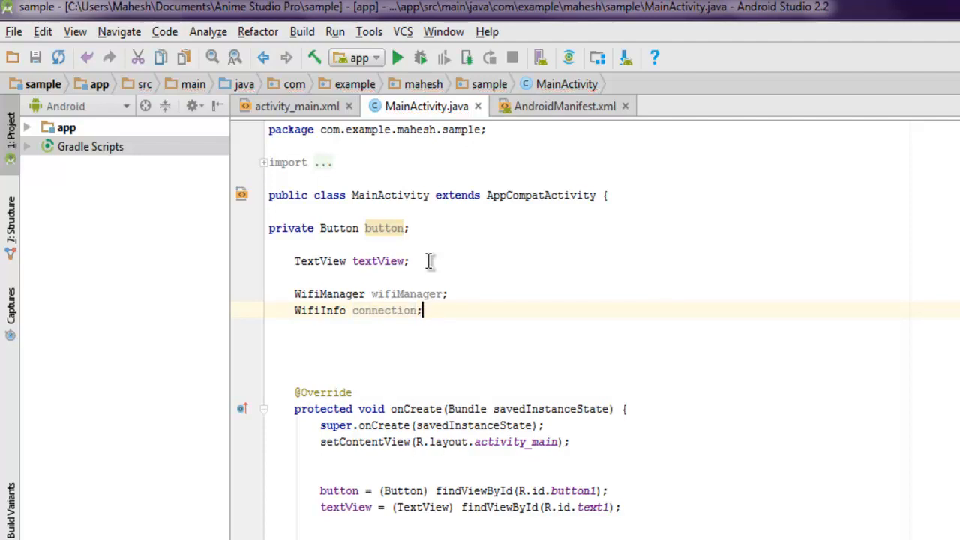
scroll(down, 3)
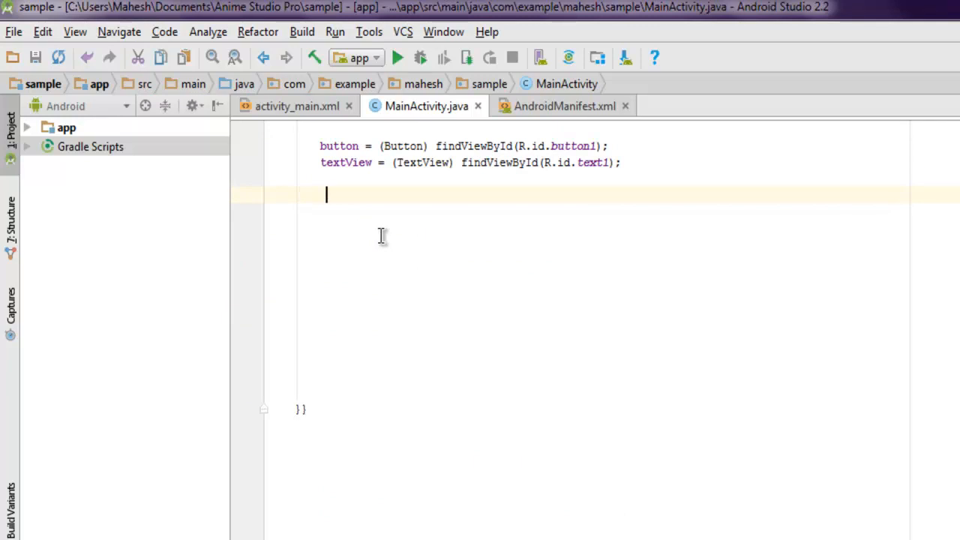
Step: Add button.setOnClickListener(new View.OnClickListener) with an empty onClick(View arg0) body
text(bu)
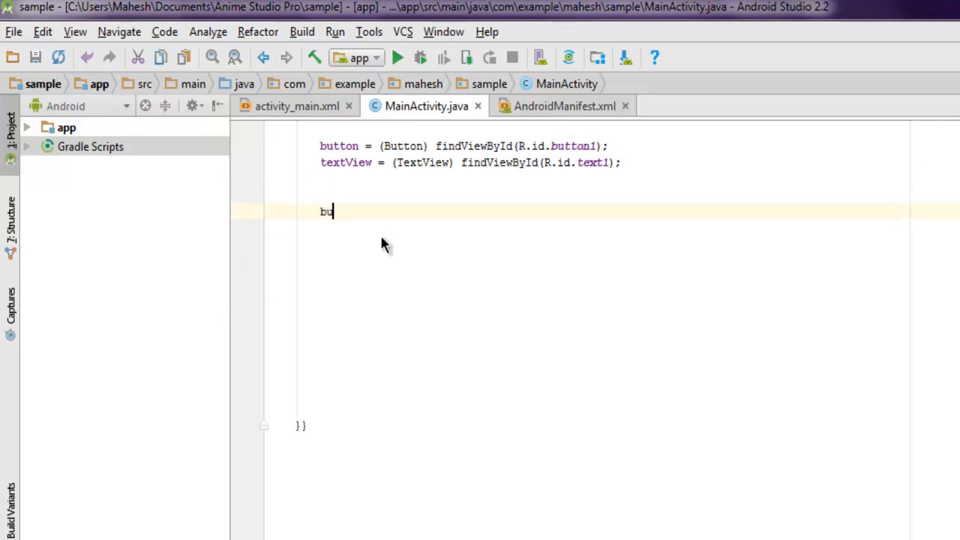
text(tton.setOnClickListener();)
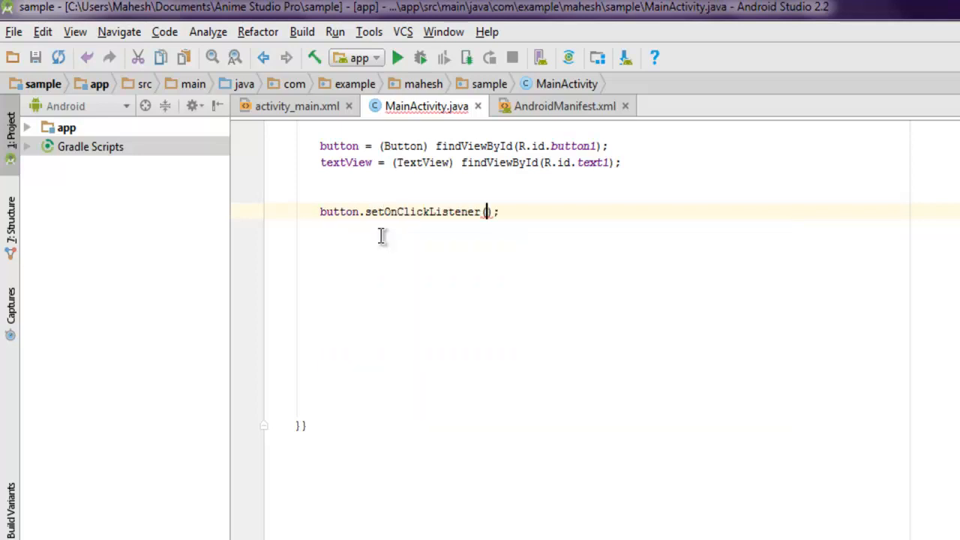
text(new View.OnClickListener()
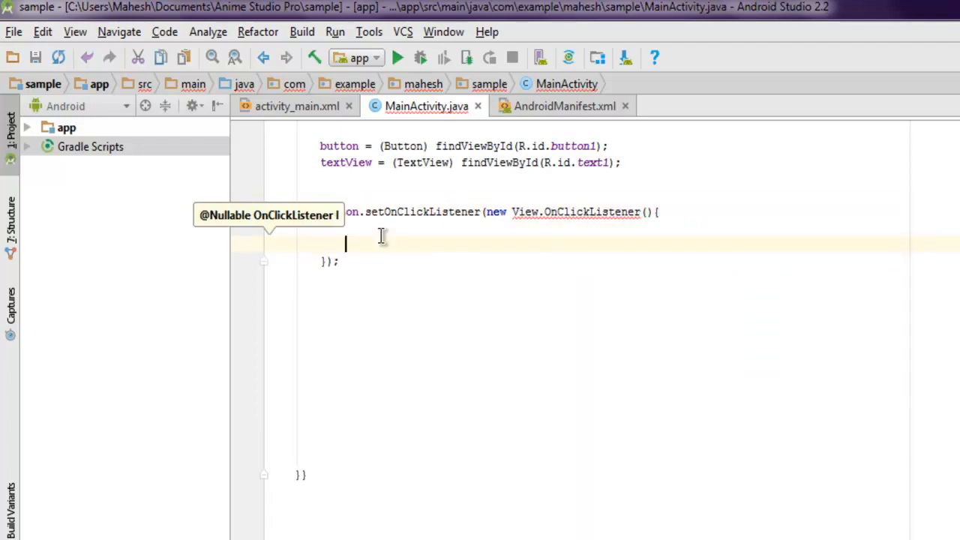
text(public)
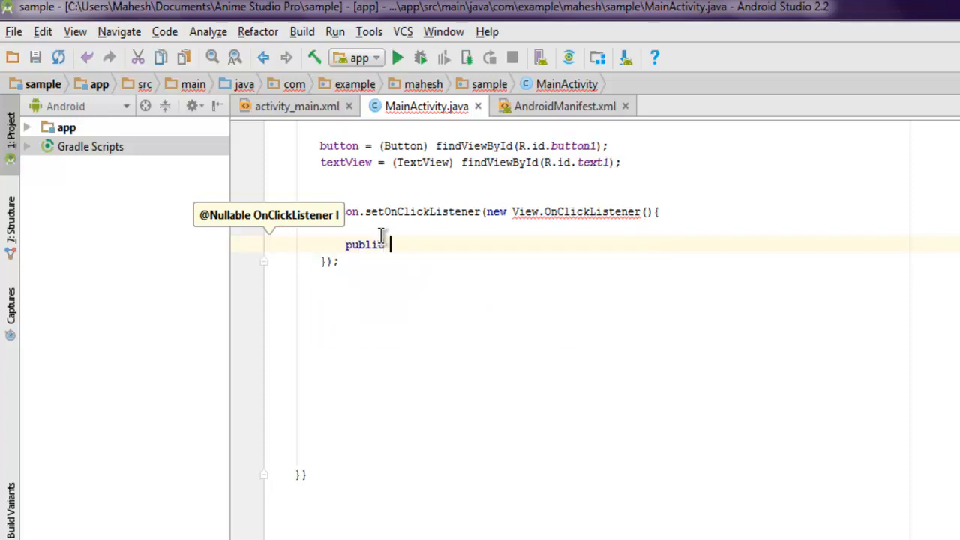
text(void onClick(V)
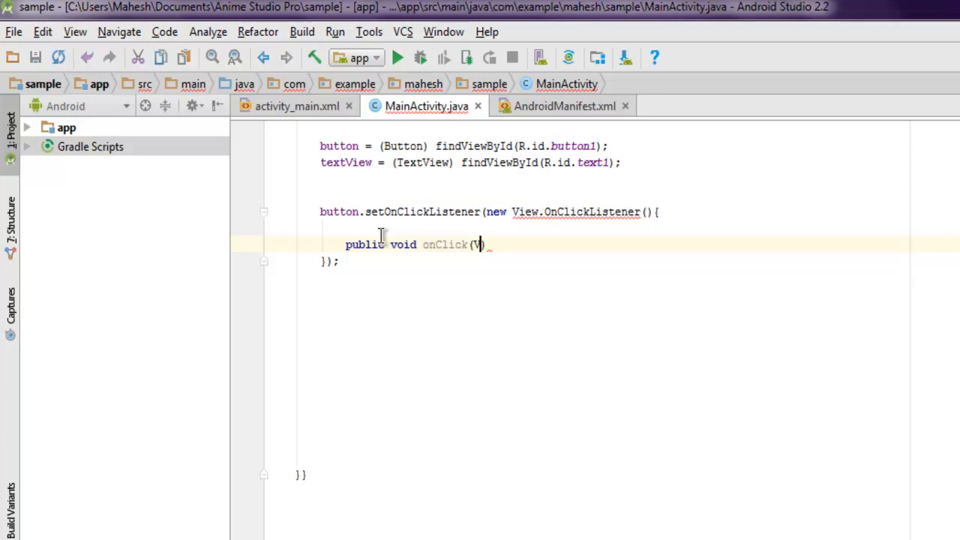
text(View arg0)
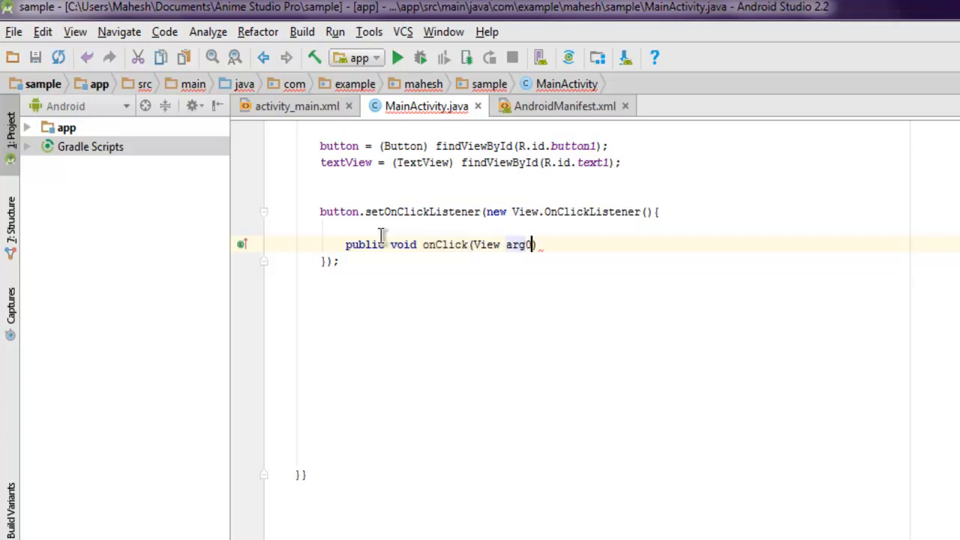
text({)
key(Return)
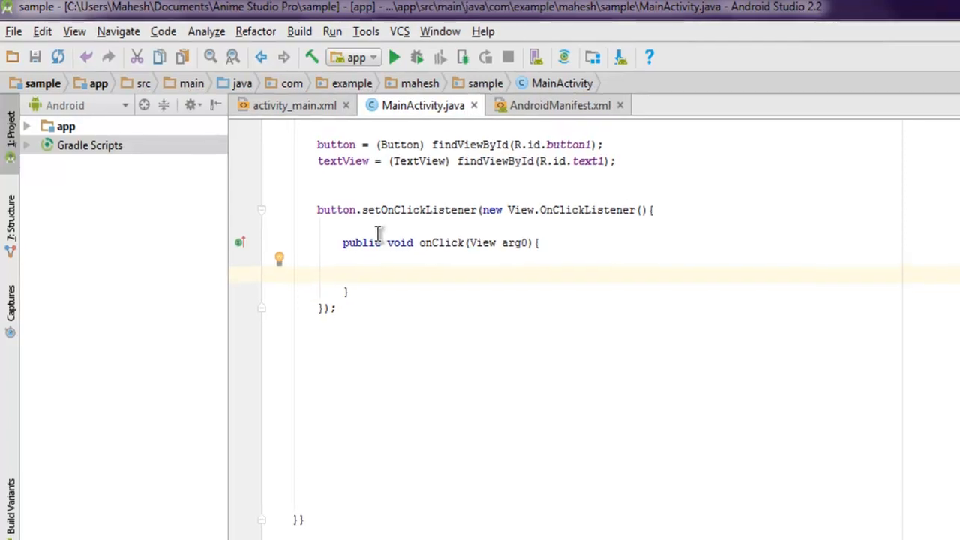
Step: In onClick, assign wifiManager = (WifiManager) getSystemService(Context.WIFI_SERVICE)
text(wifiManager =)
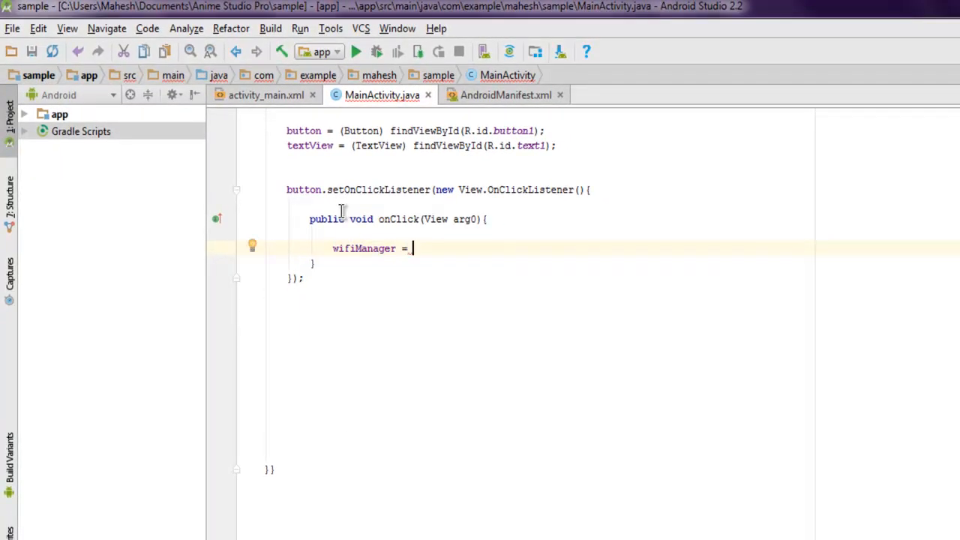
text(Wi))
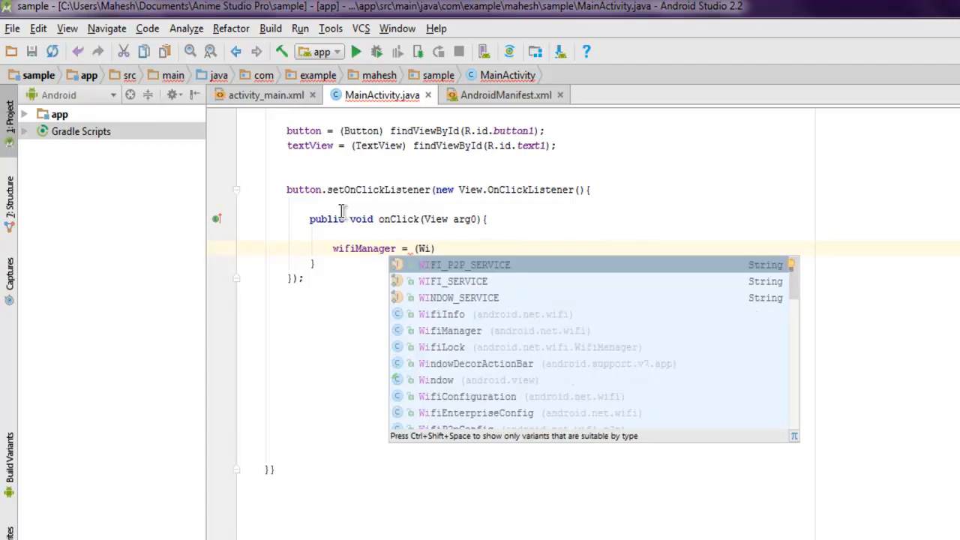
text(iManager)
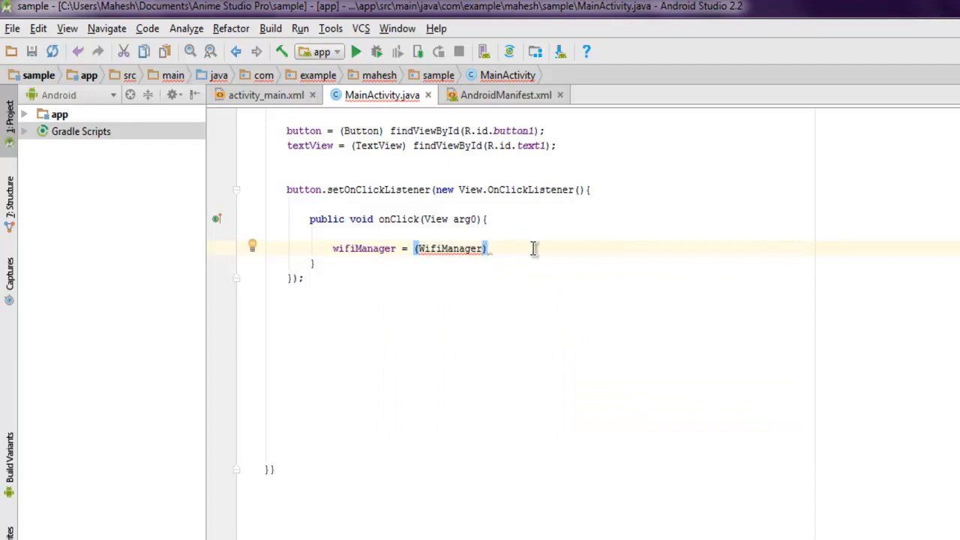
text(getSystemService()
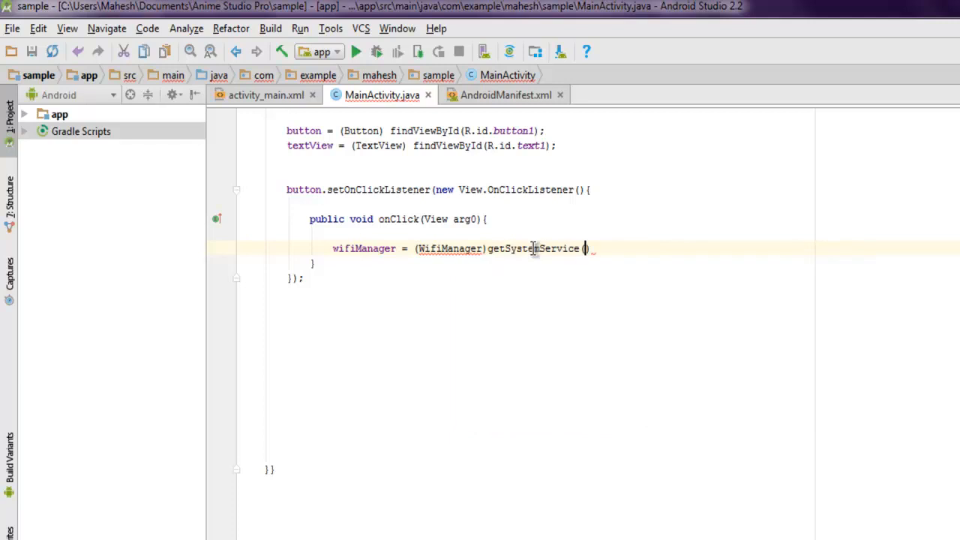
text(Context)
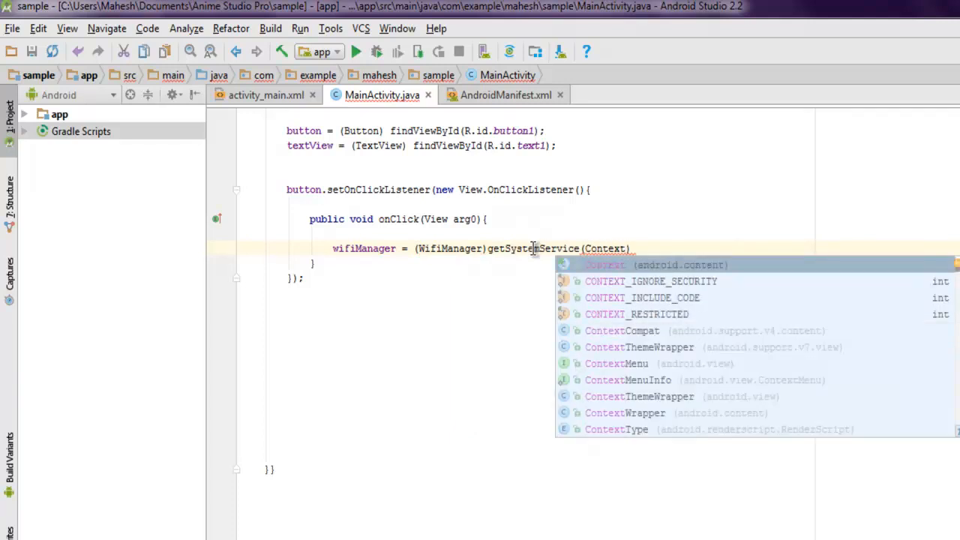
mouse_move(689, 302)
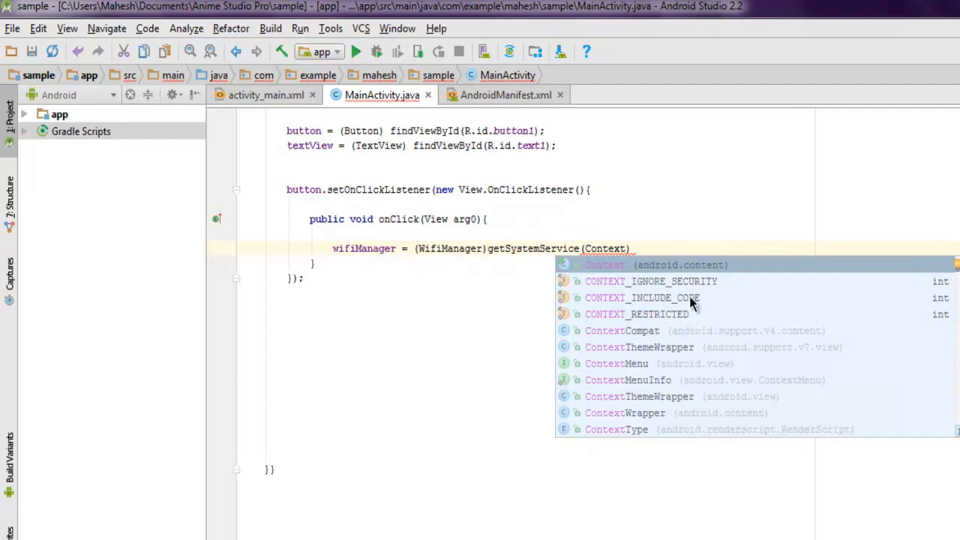
mouse_move(703, 310)
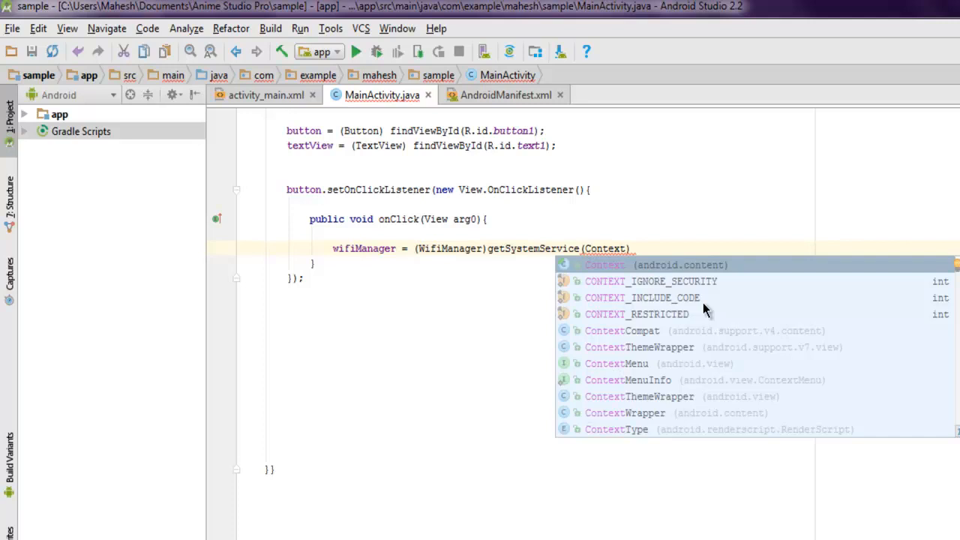
text(.)
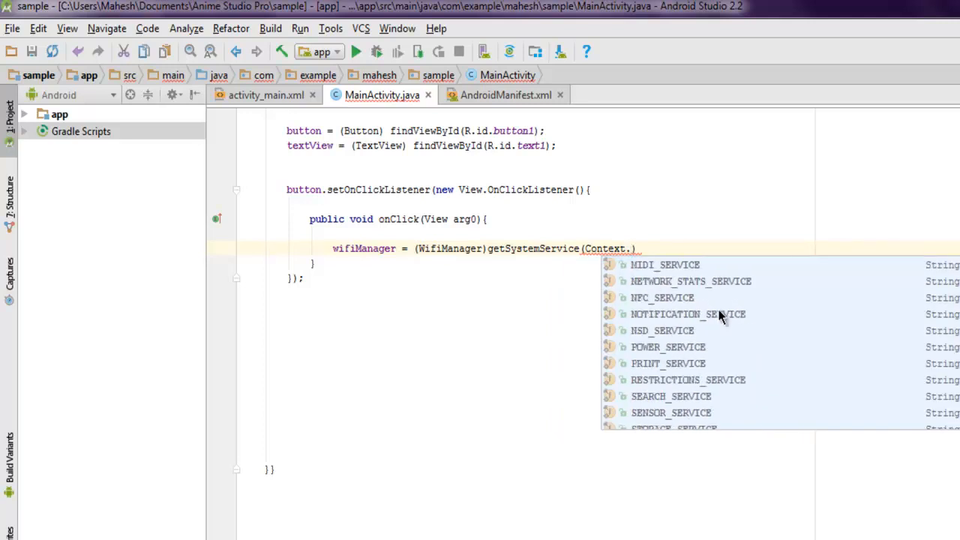
scroll(down, 3)
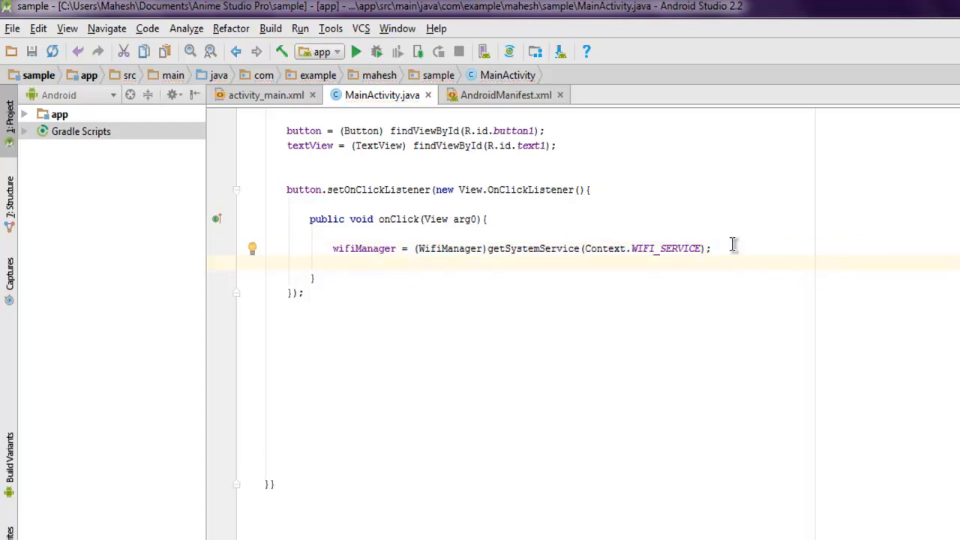
Step: Assign connection = wifiManager.getConnectionInfo() inside onClick
text(connection =)
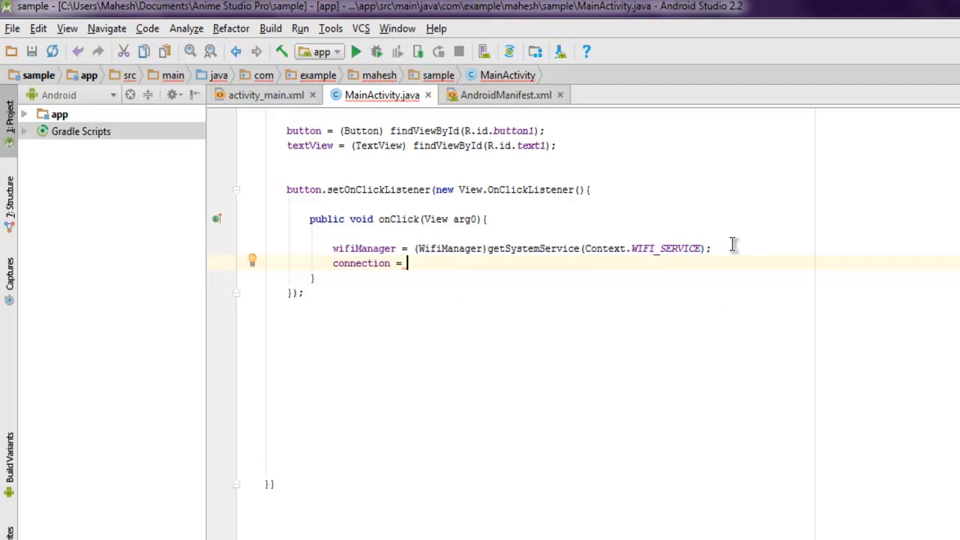
text(wifiManager)
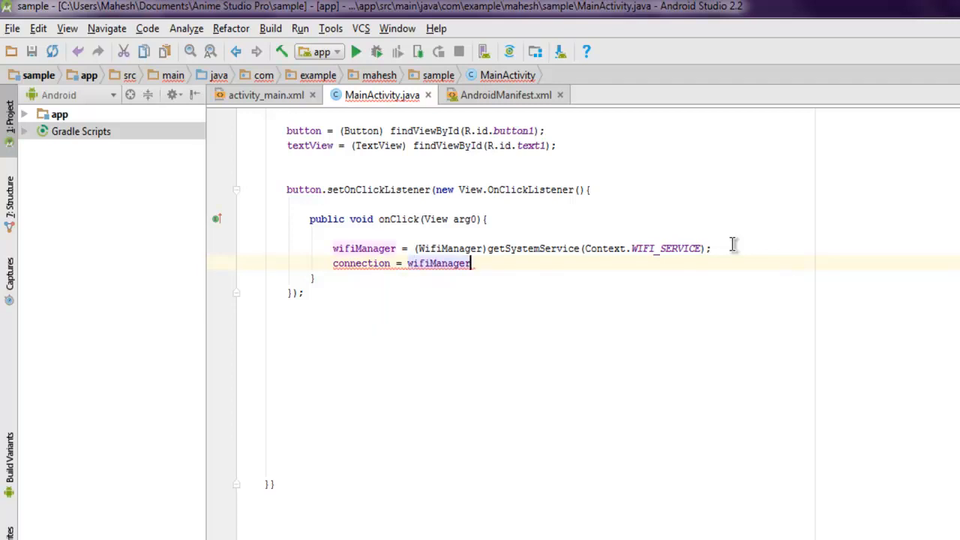
text(.)
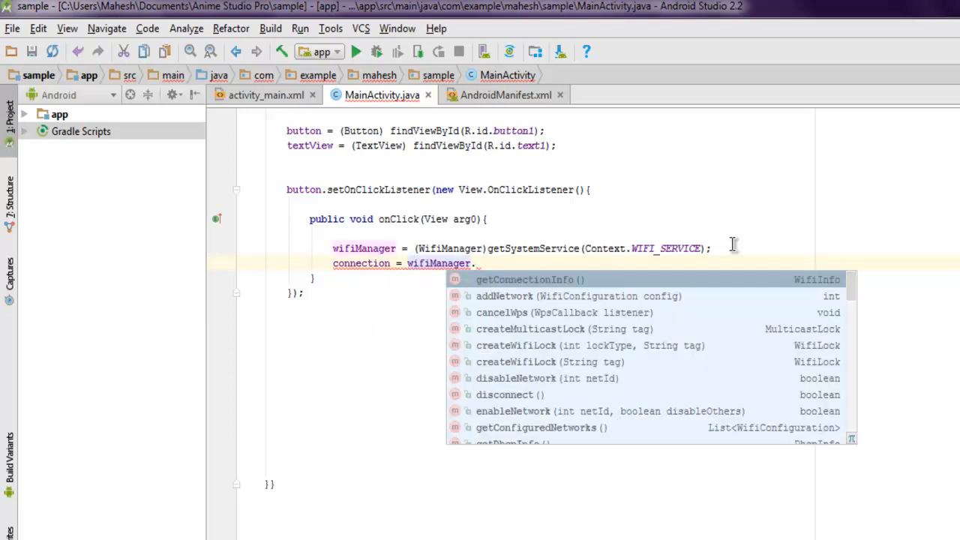
click(525, 279)
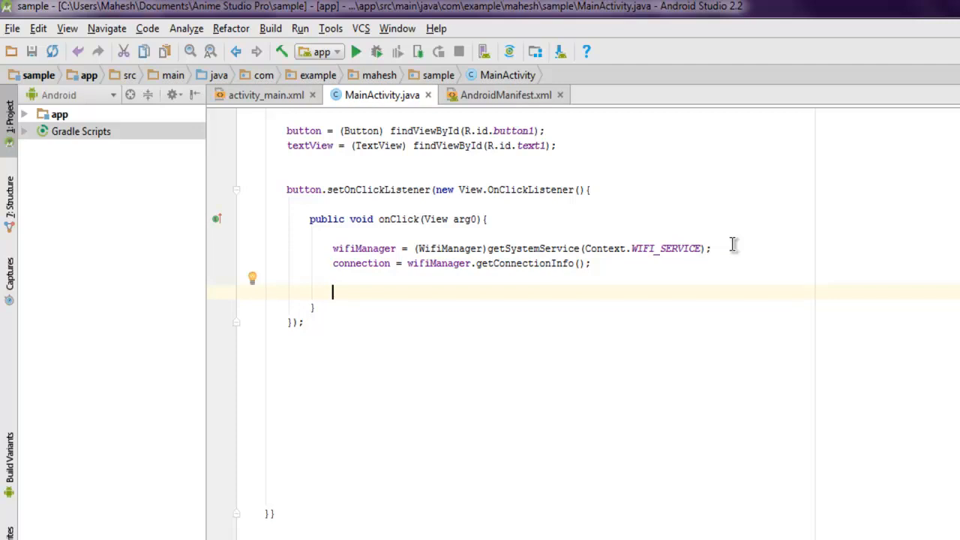
mouse_move(715, 248)
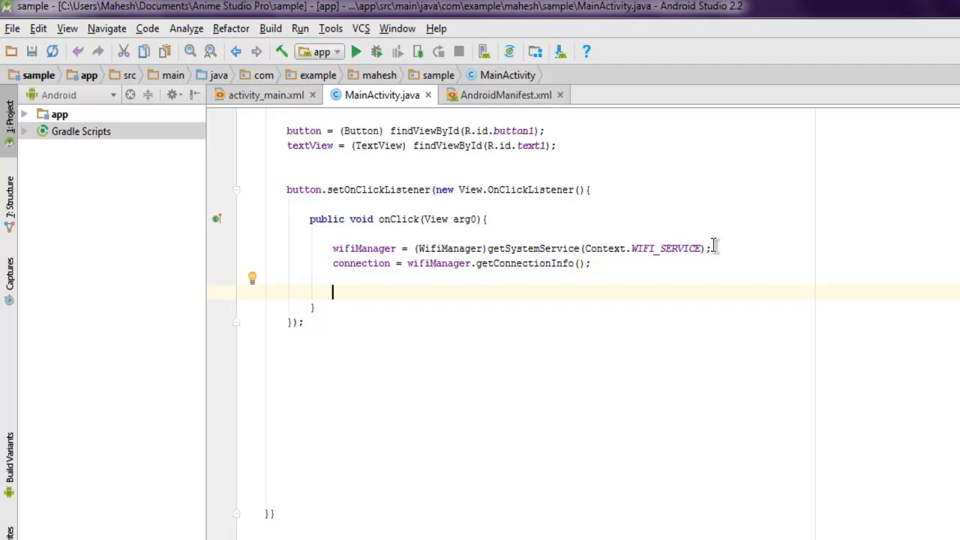
Step: Declare a 'String display;' field below the WifiInfo connection field
scroll(up, 3)
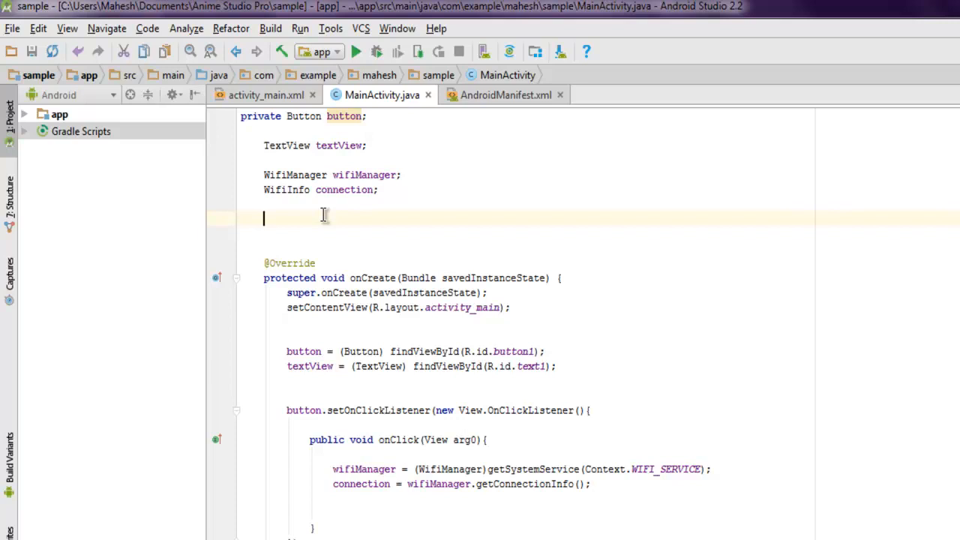
text(String di)
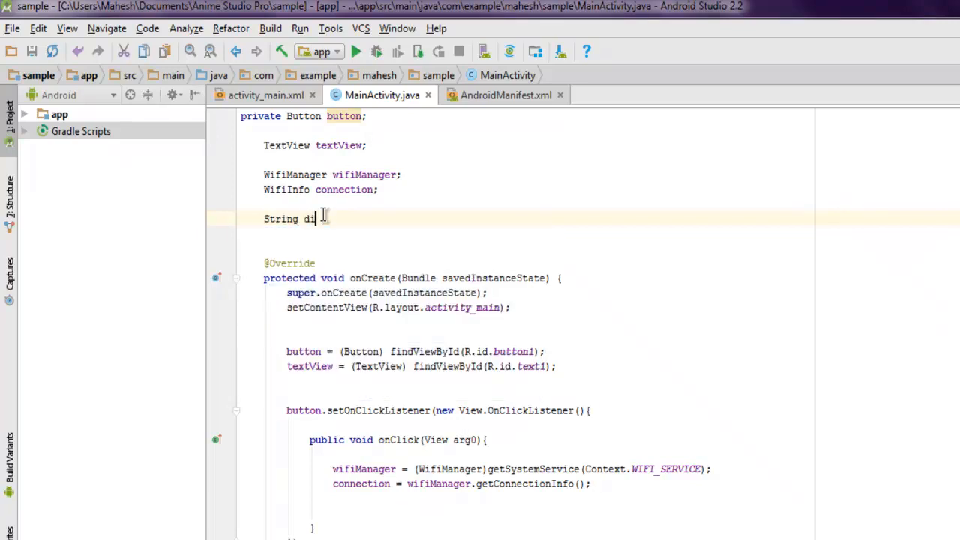
text(splay;)
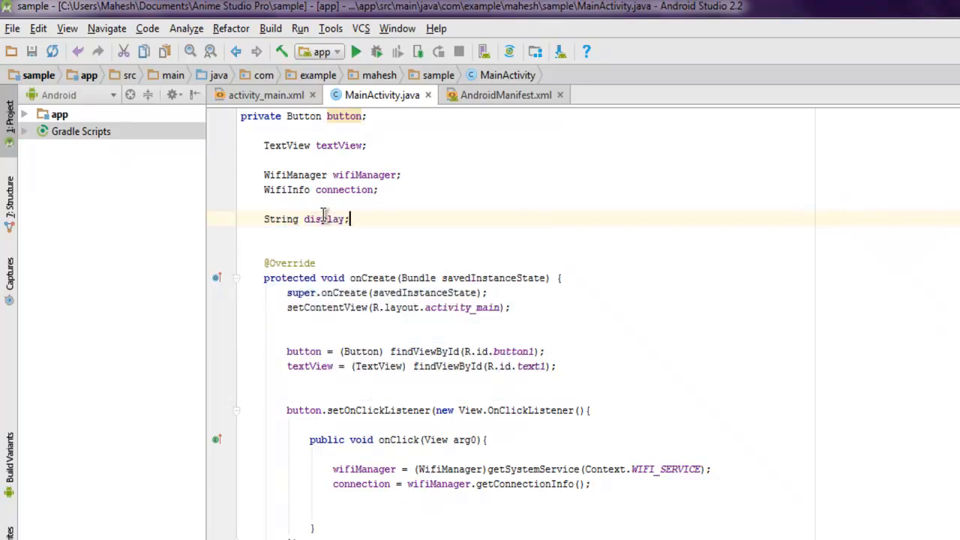
scroll(down, 3)
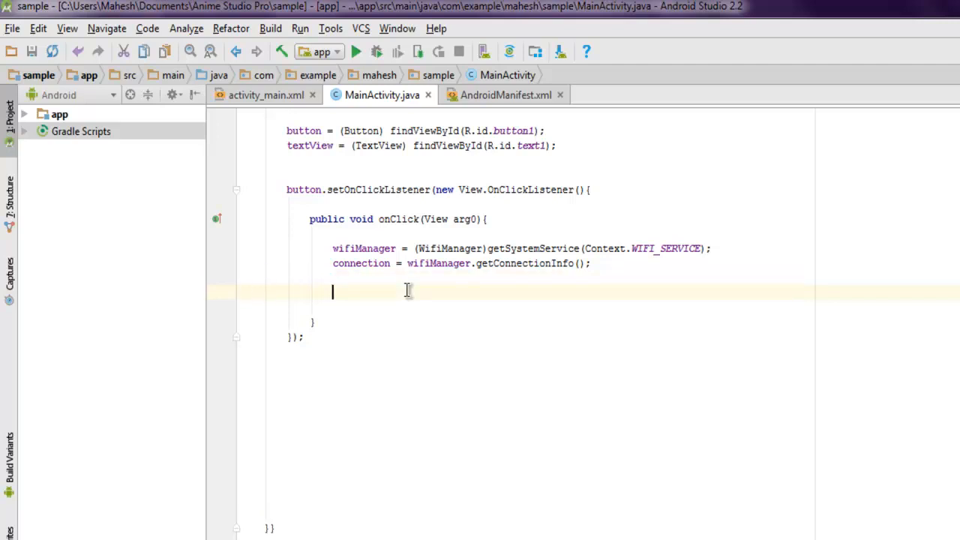
Step: Type display += " SSID :" + connection.getSSID() inside onClick
text(display)
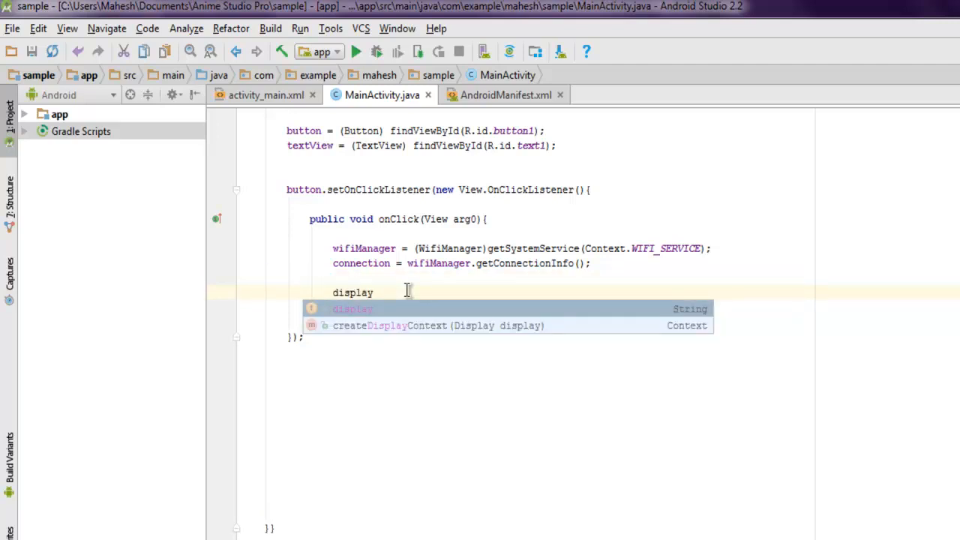
text(+)
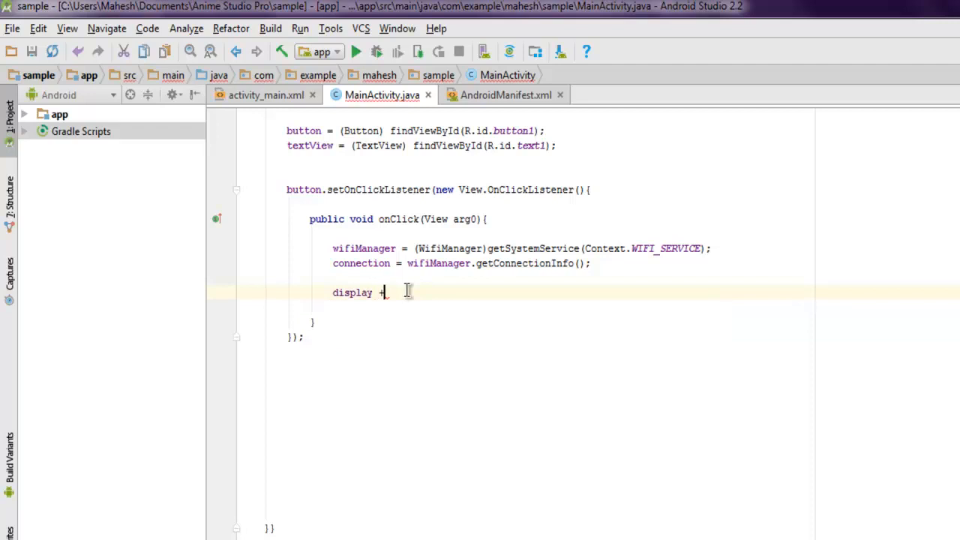
text(=)
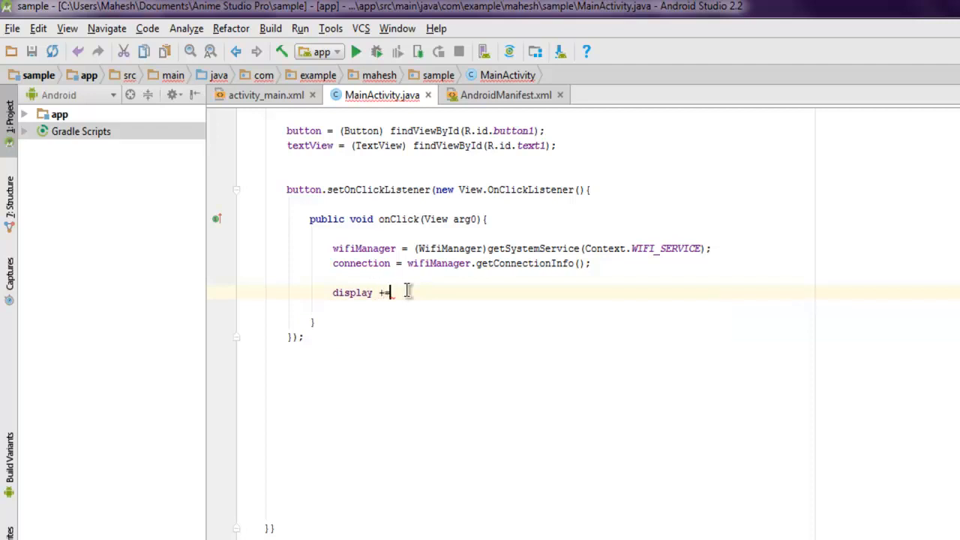
text("SSID)
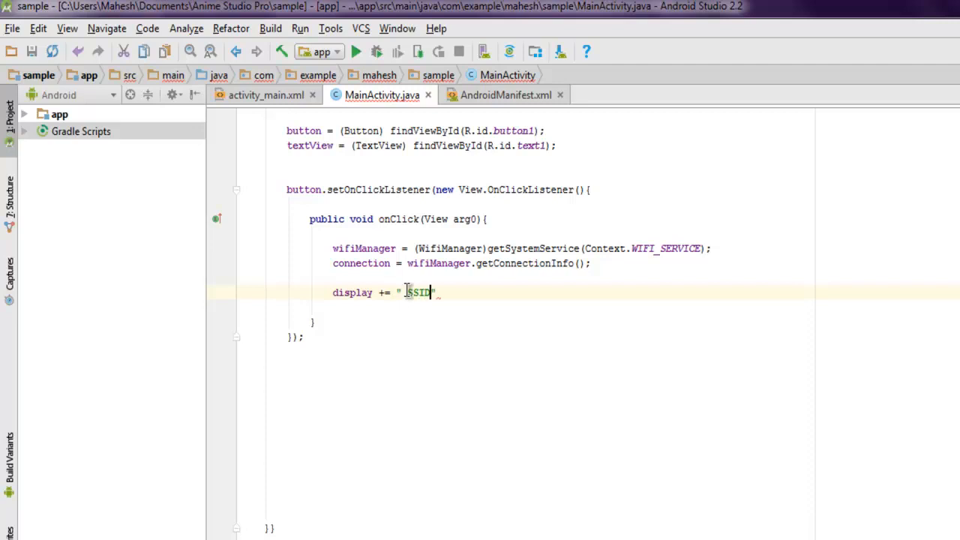
text(:)
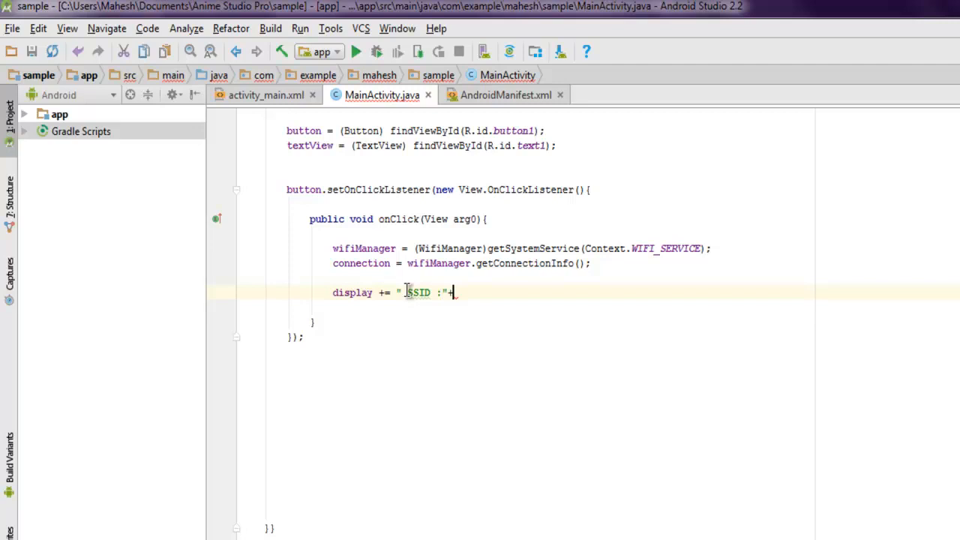
text(connection)
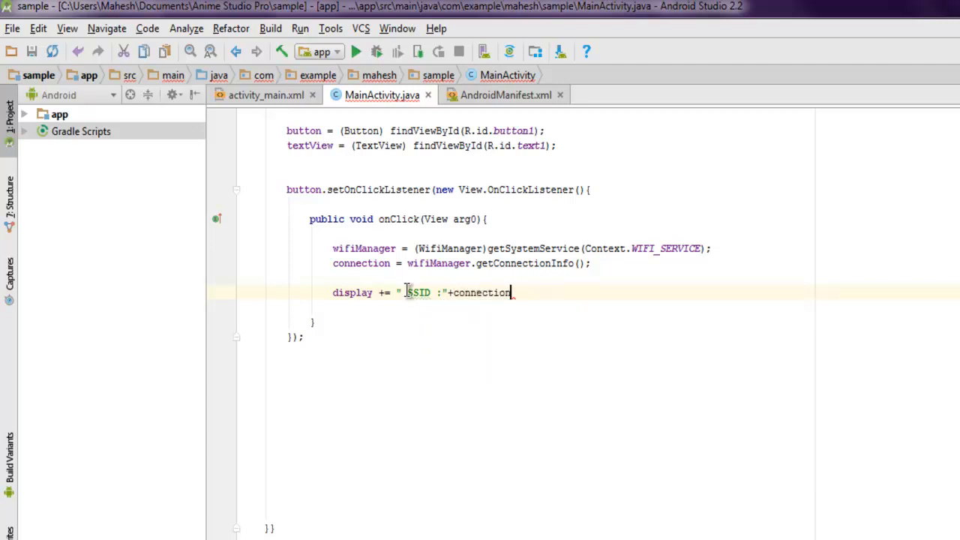
text(Info.)
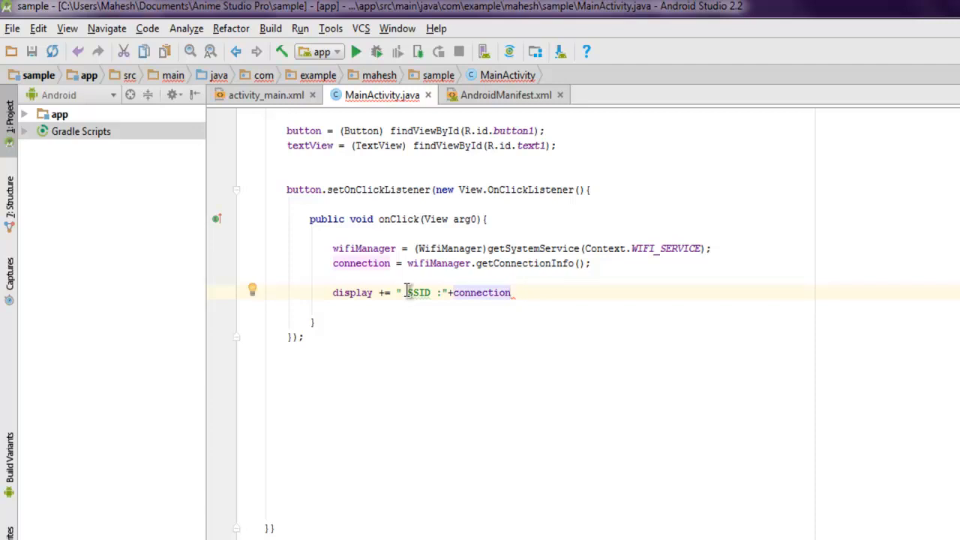
text(.)
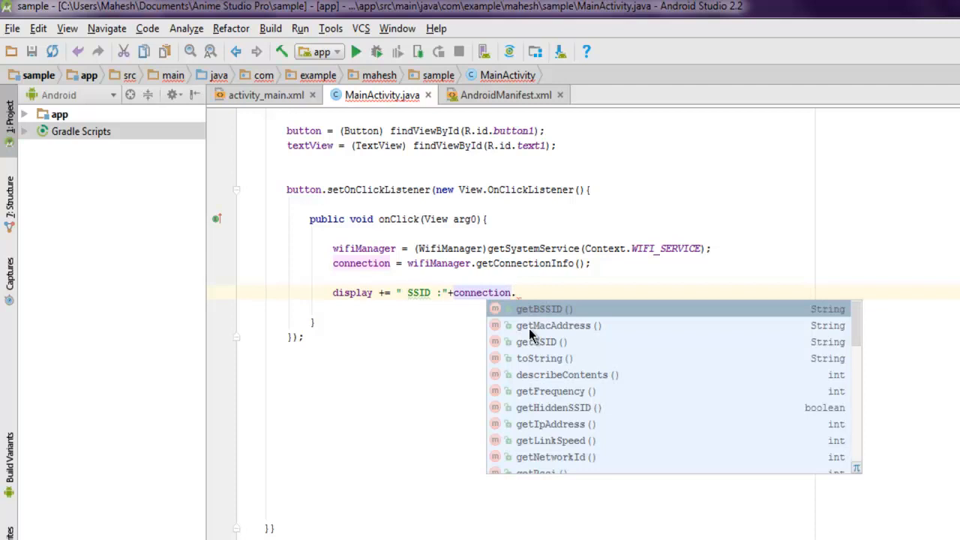
scroll(down, 3)
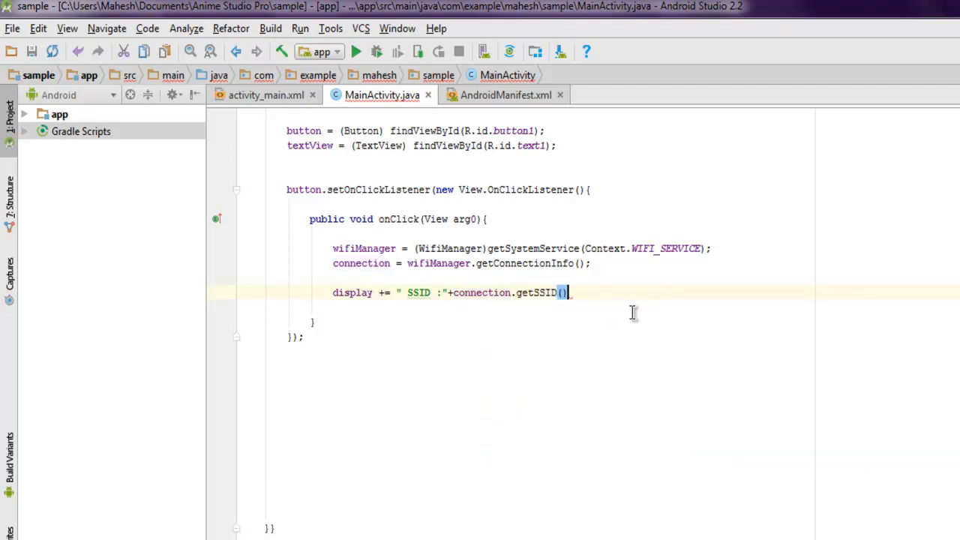
Step: Append the SSID and RSSI values to the display string, fixing the newline escape and stray semicolon
text(;)
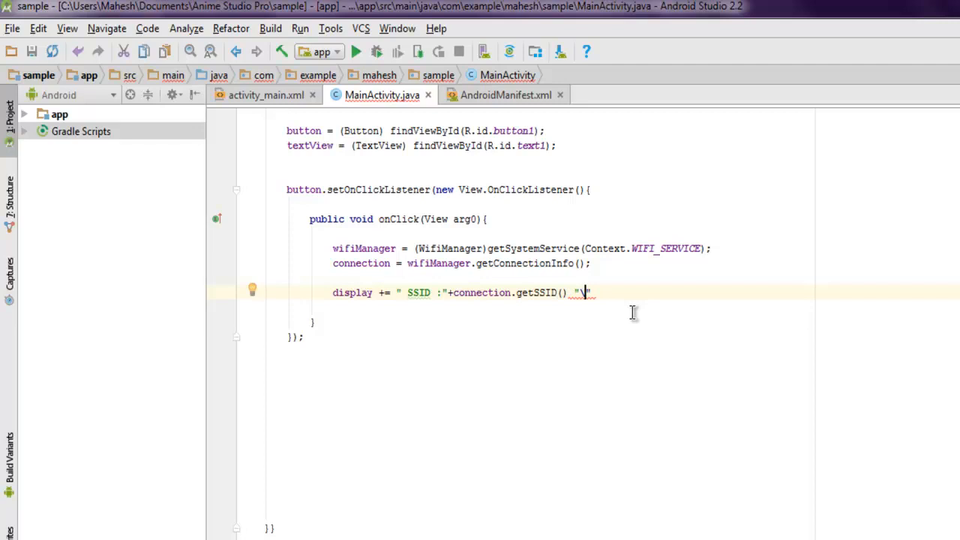
text(n)
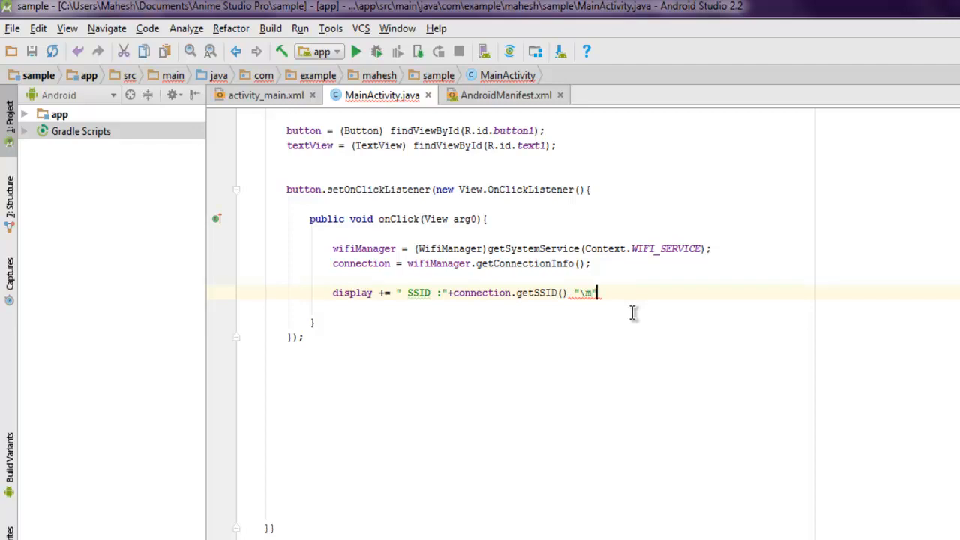
text(+ ")
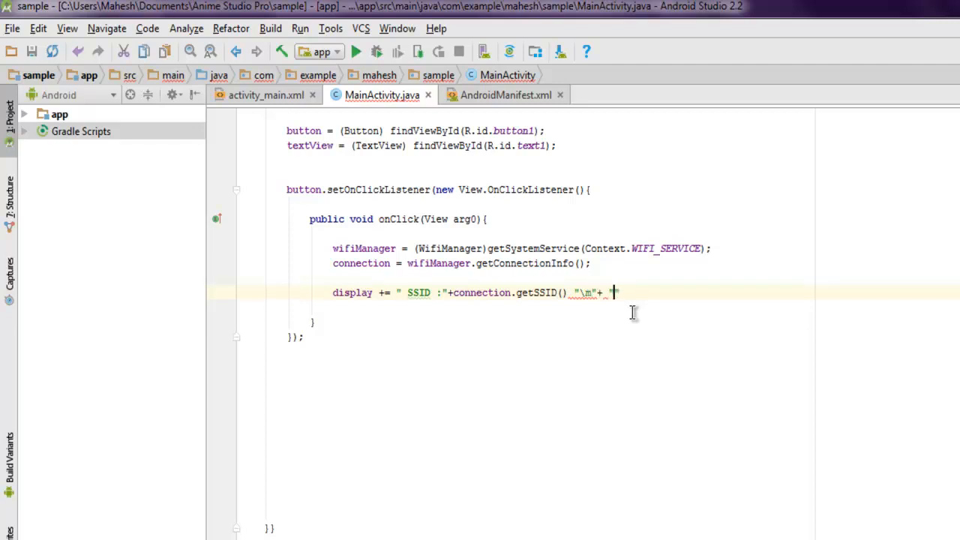
text(P)
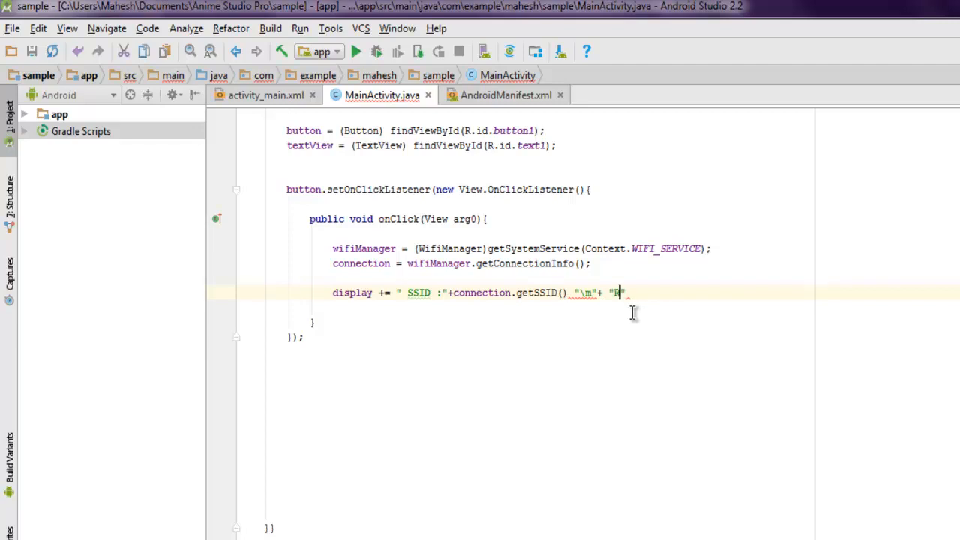
text(SSI)
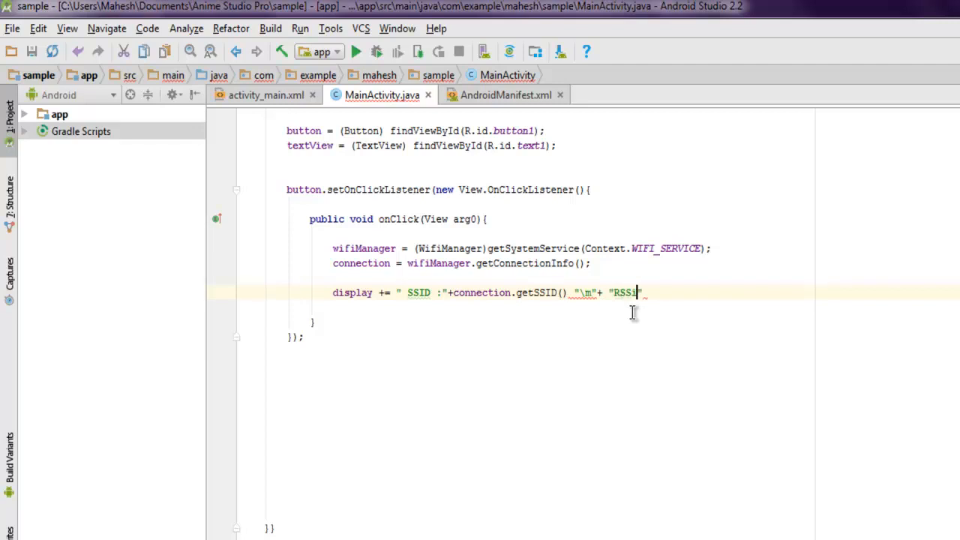
text(i)
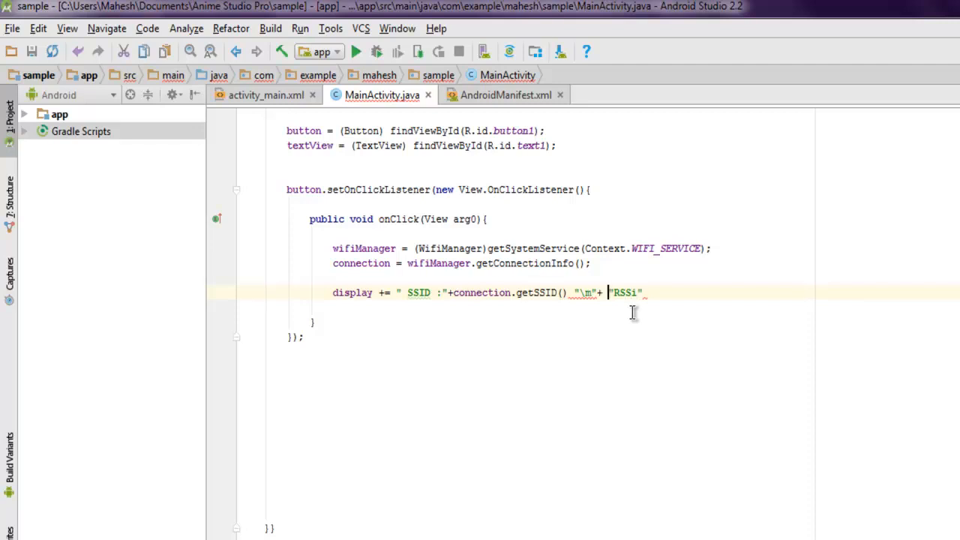
text(n)
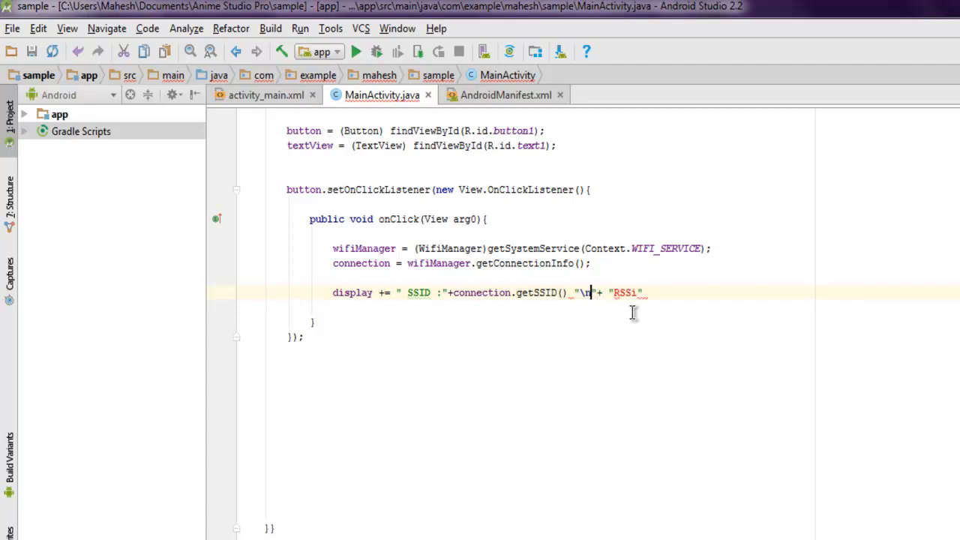
click(643, 291)
text(+connection.getRssi();+")
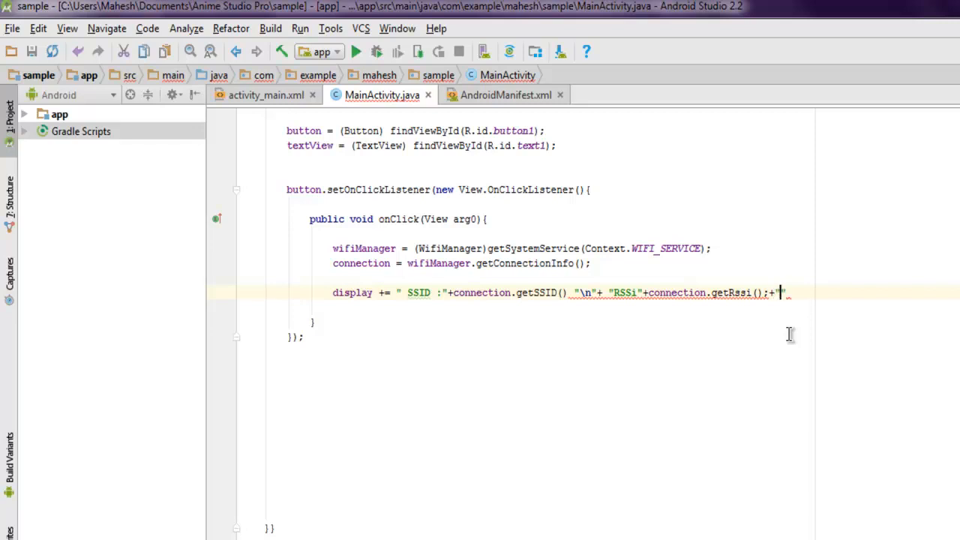
key(BackSpace)
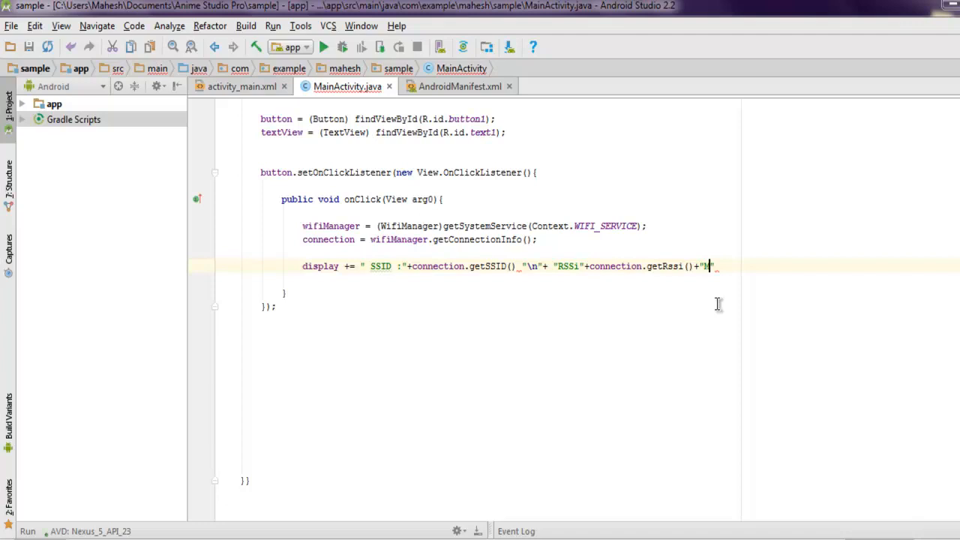
Step: Add "Mac Address :" with connection.getMacAddress() to the display string and close it with a semicolon
text(Mac Address)
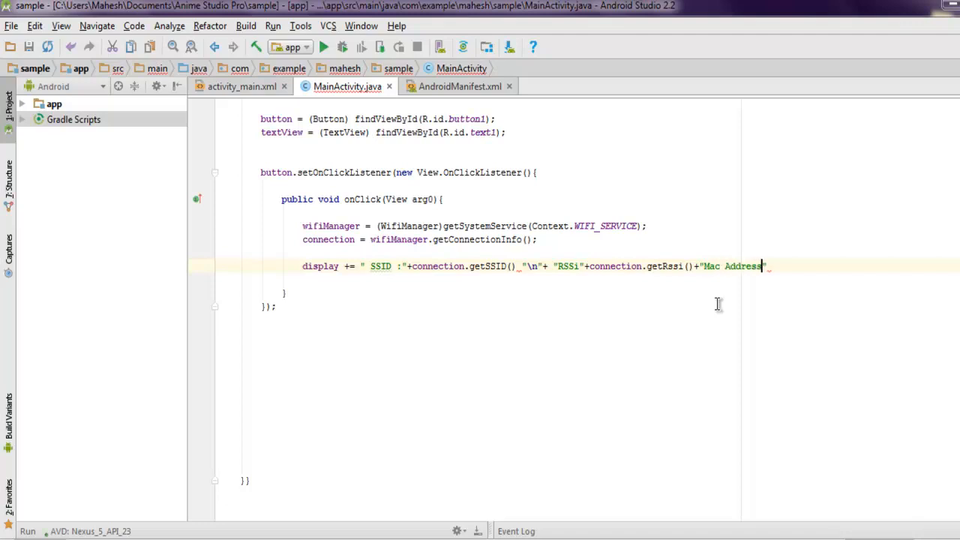
text(:)
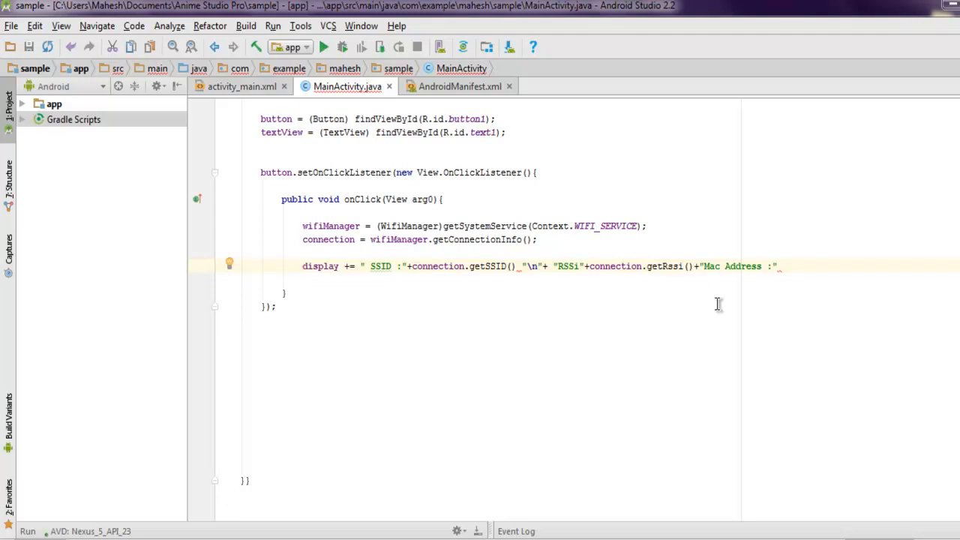
text(+)
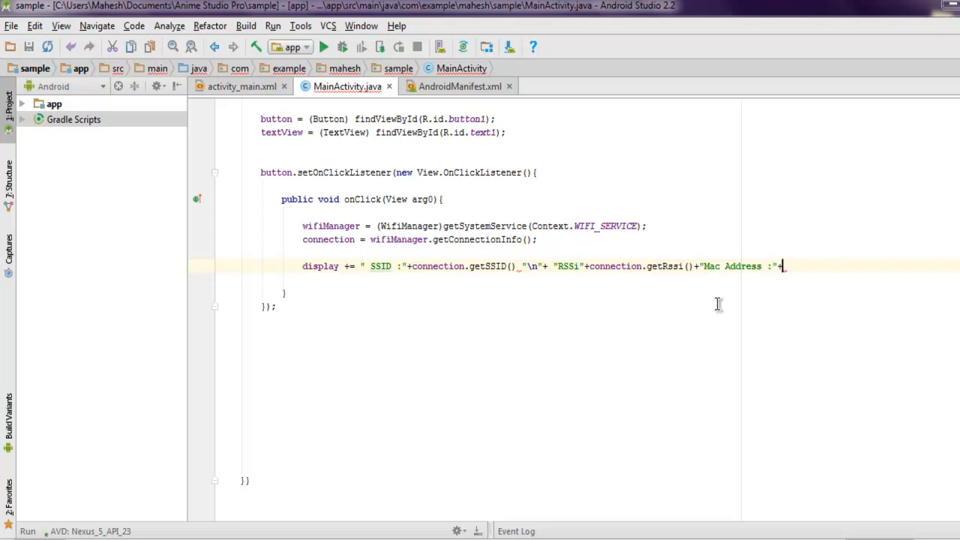
text(+connection)
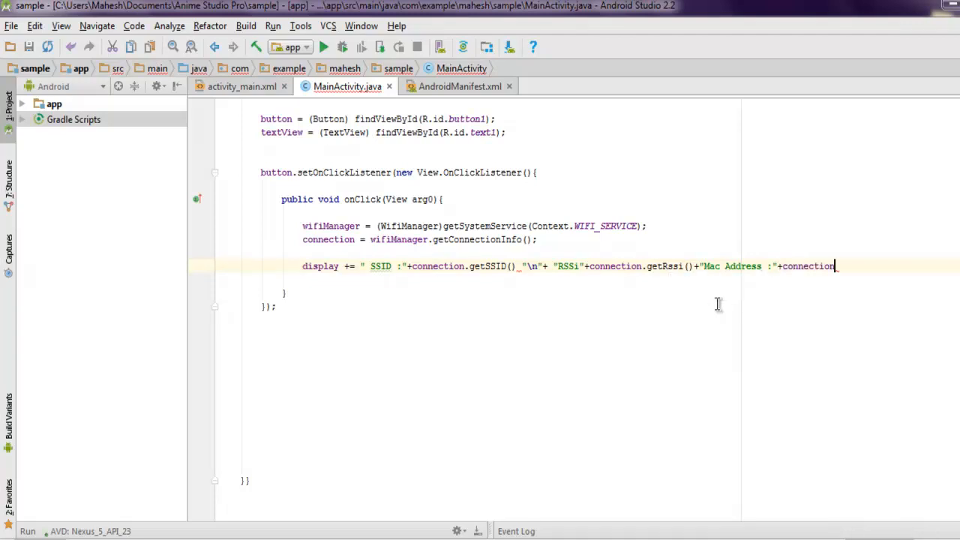
text(.getMacAddress()
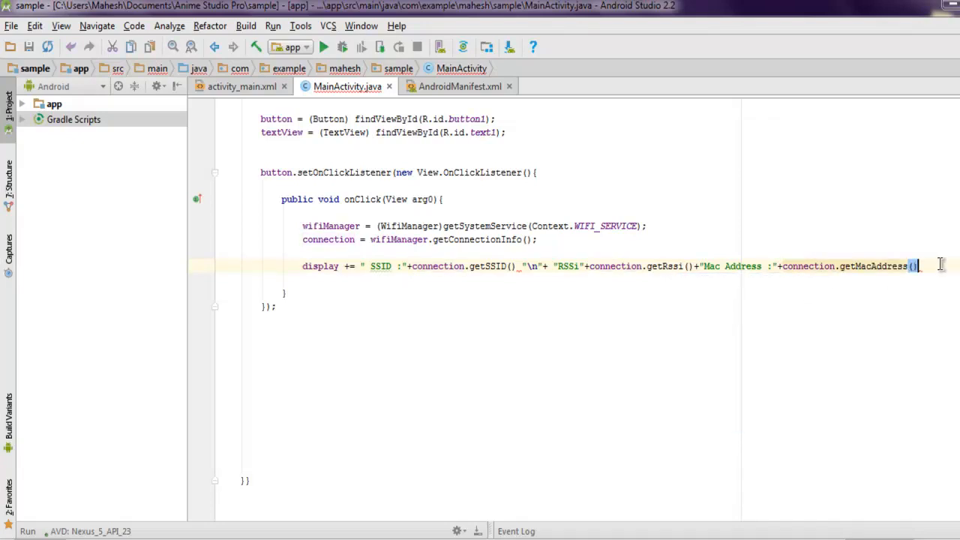
text(;)
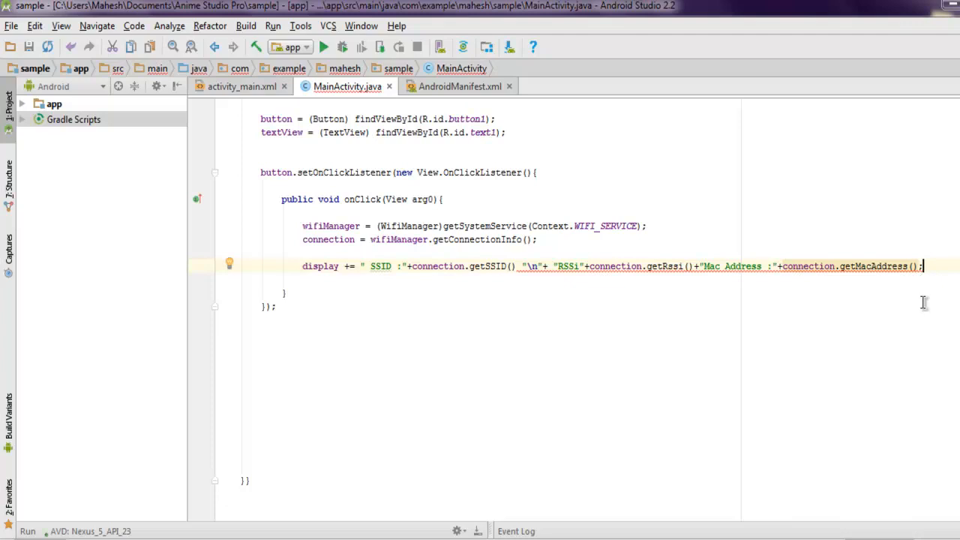
mouse_move(735, 265)
text(")
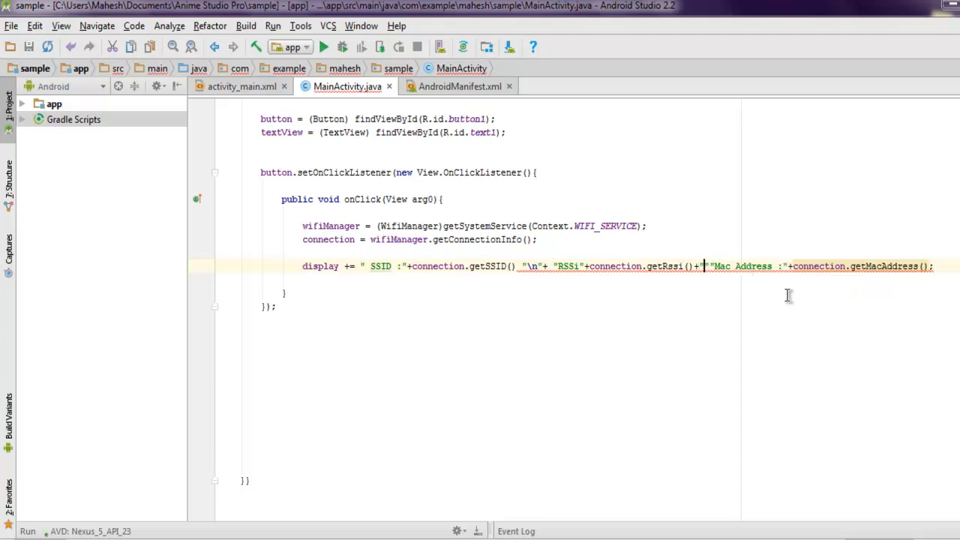
text(\n"+)
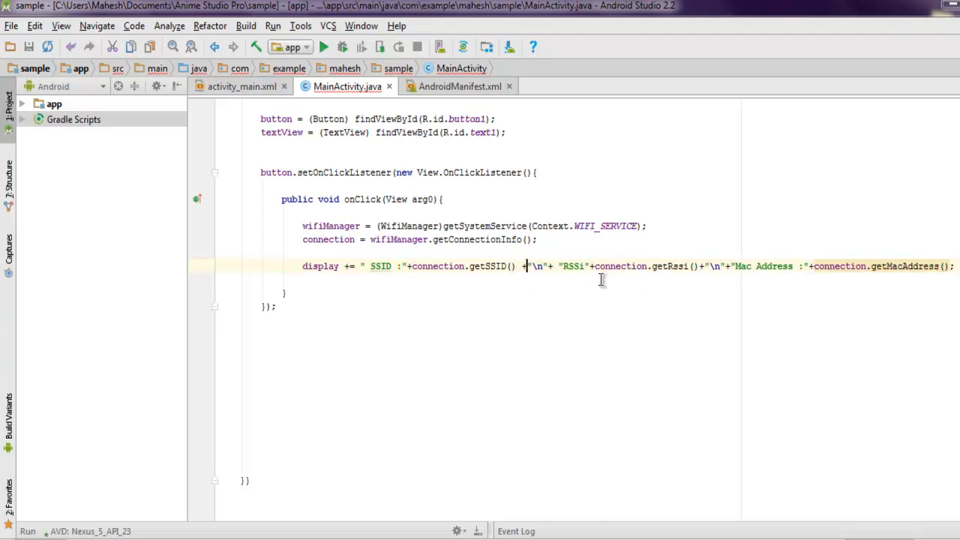
mouse_move(680, 287)
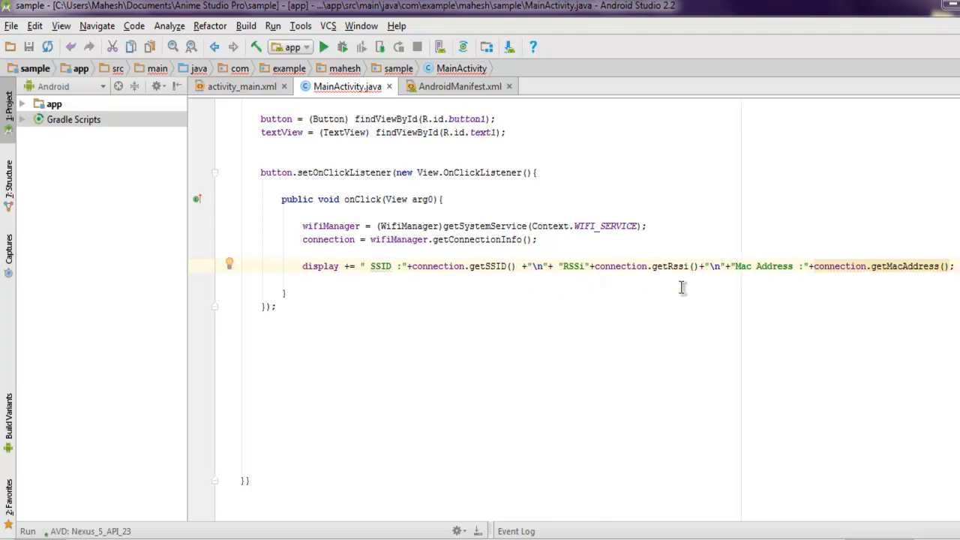
mouse_move(388, 280)
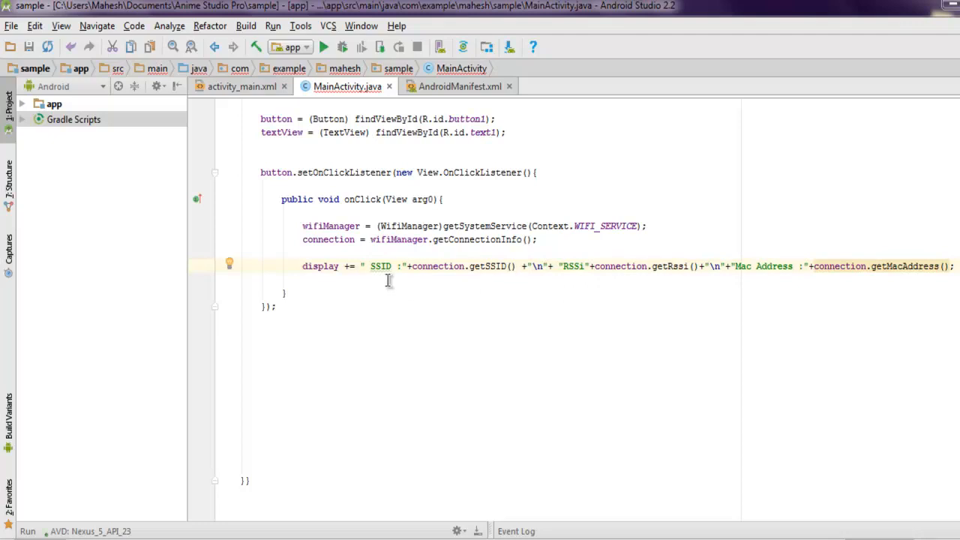
mouse_move(630, 265)
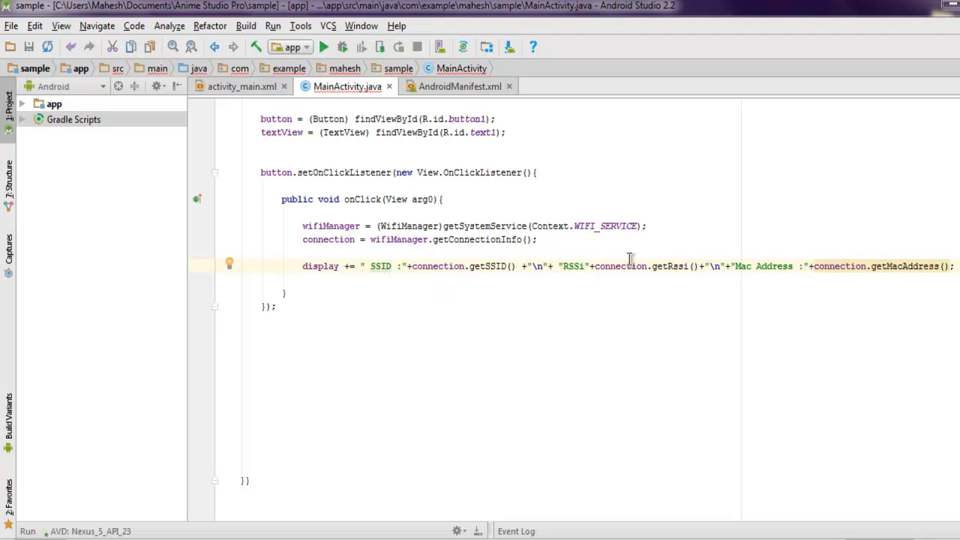
mouse_move(493, 266)
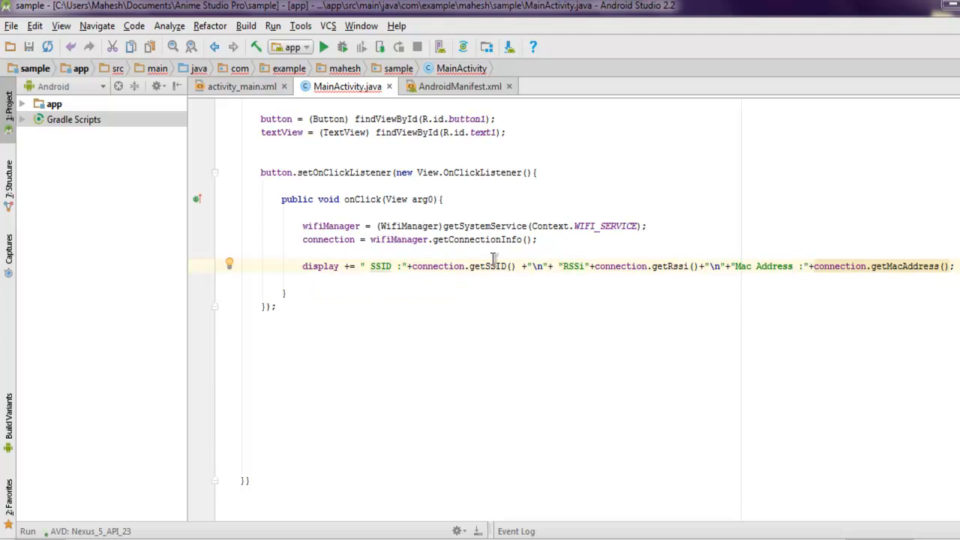
mouse_move(737, 271)
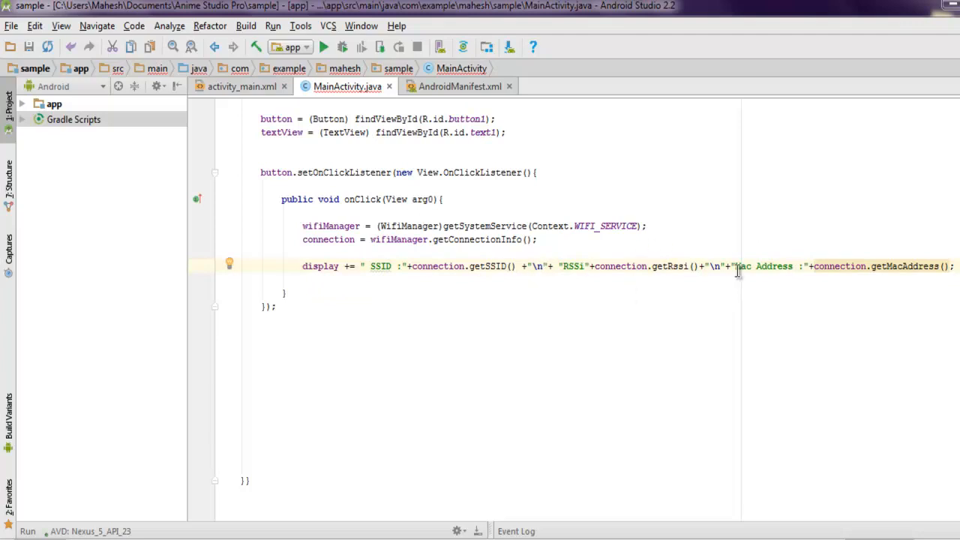
mouse_move(908, 286)
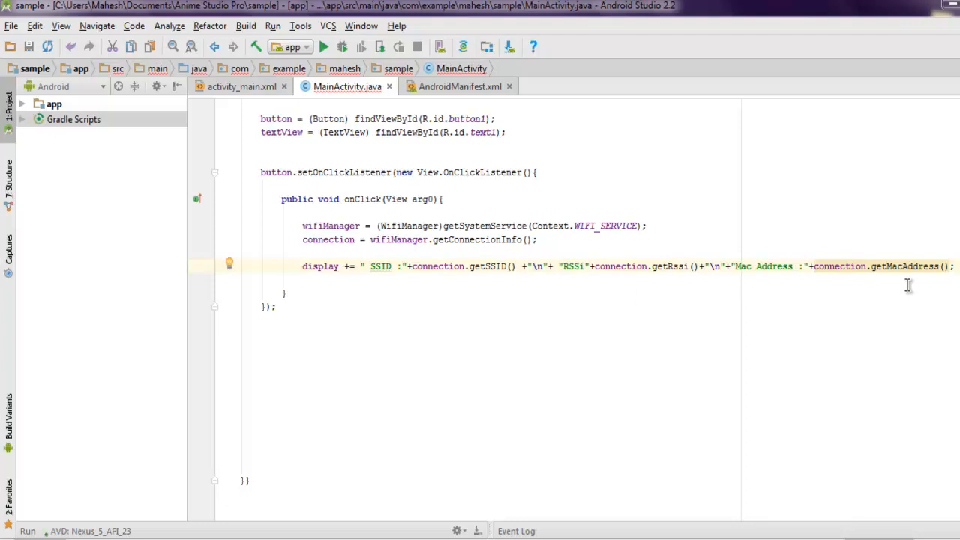
mouse_move(893, 304)
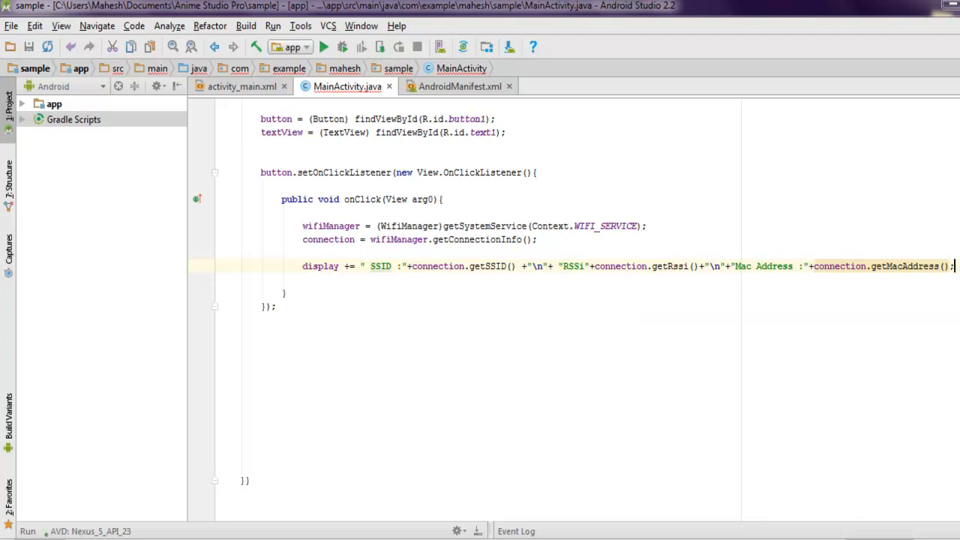
text(textView.setText();)
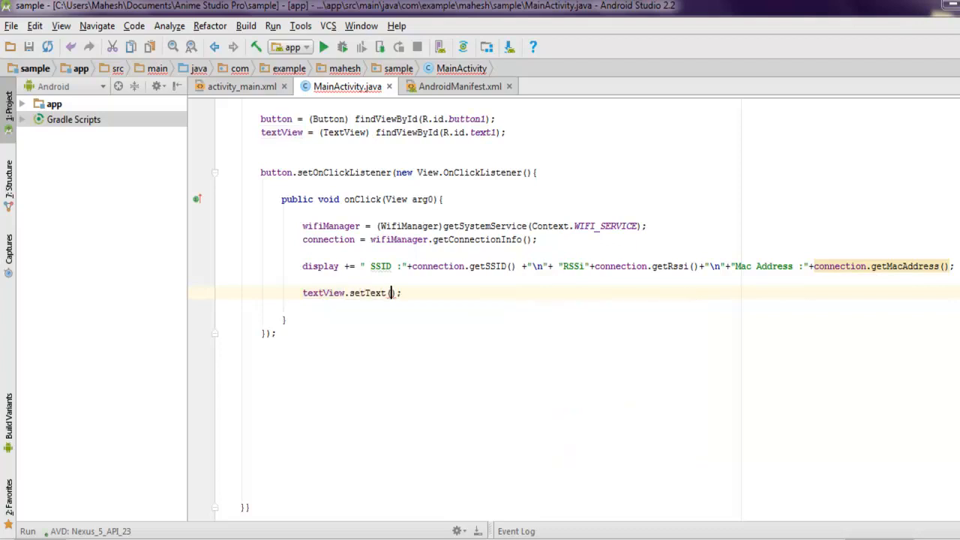
Step: Finish textView.setText(display) in onClick and bring up the deployment target chooser
text(display)
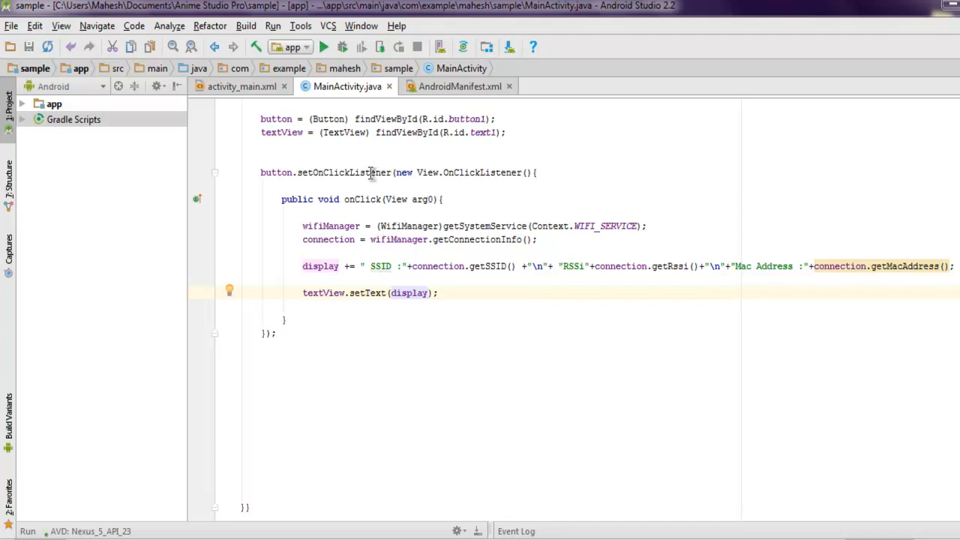
mouse_move(402, 266)
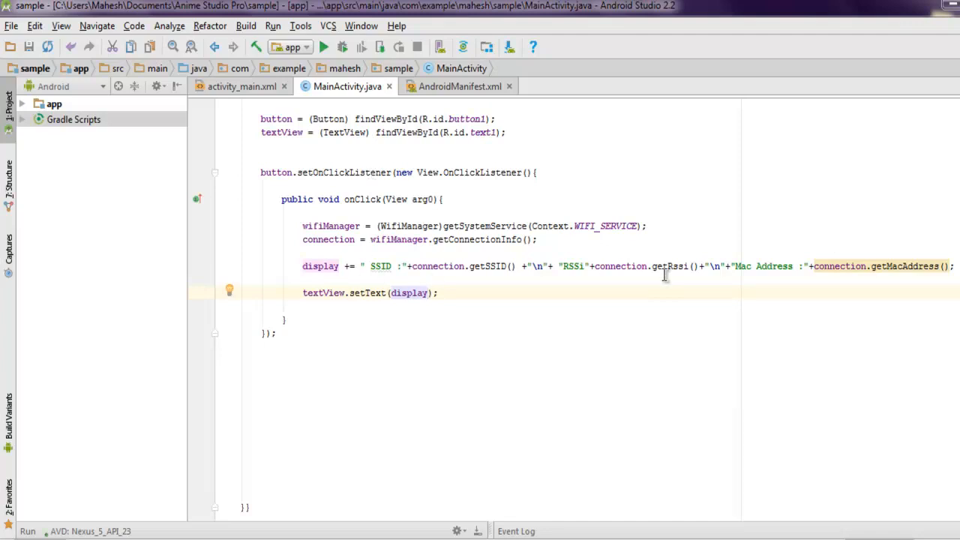
mouse_move(651, 270)
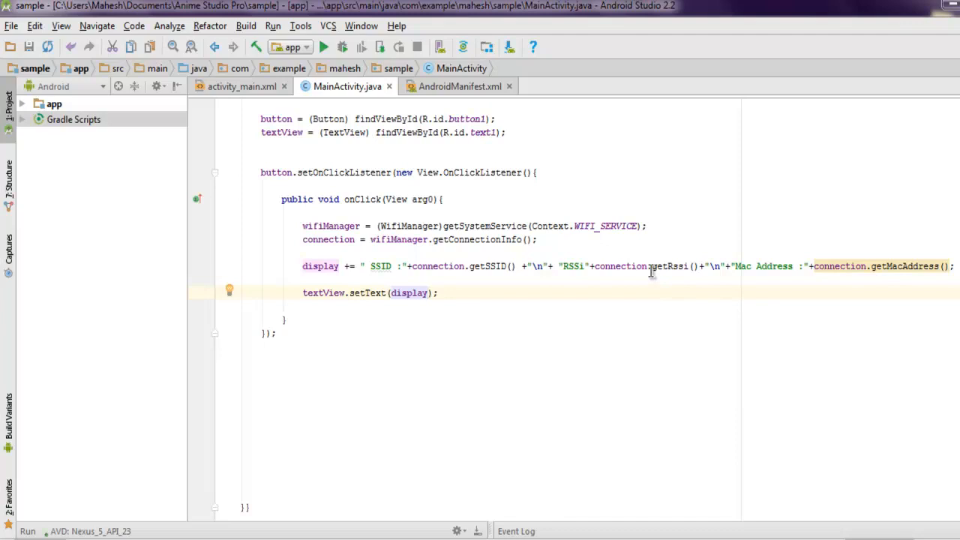
scroll(up, 3)
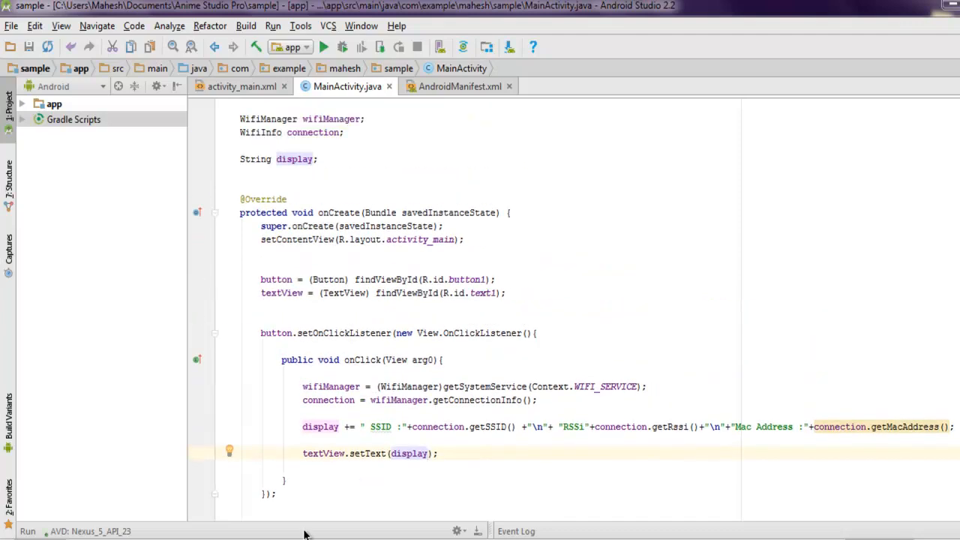
click(323, 47)
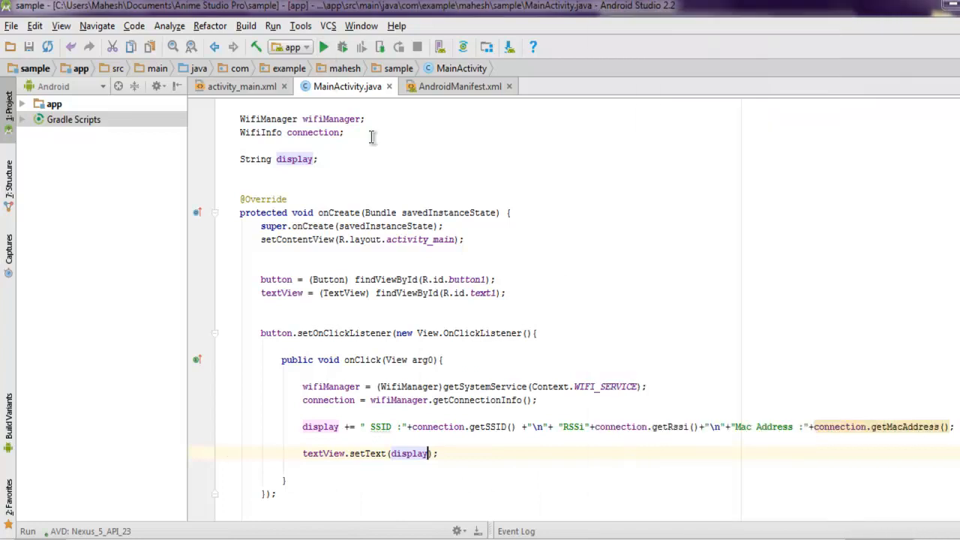
click(324, 46)
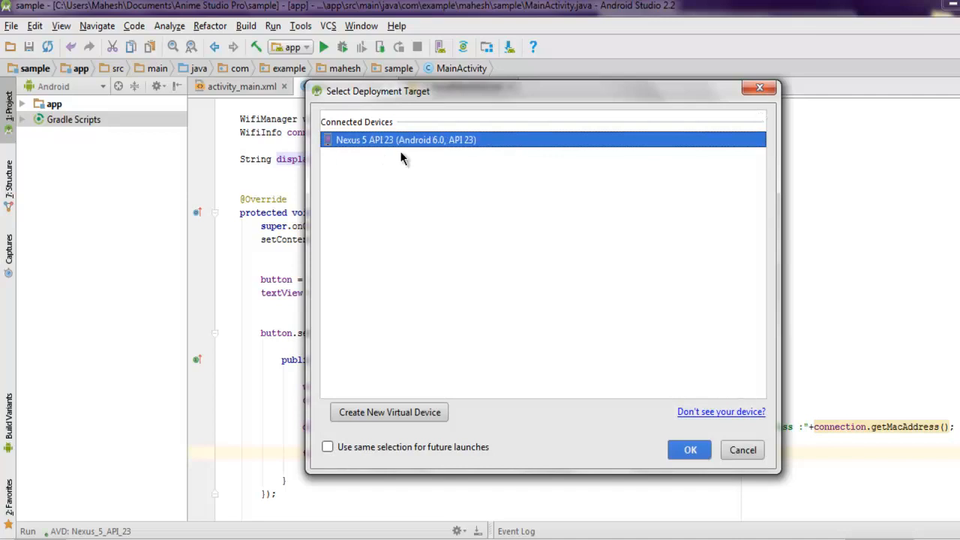
Step: Deploy the app to the Nexus 5 API 23 emulator
click(688, 450)
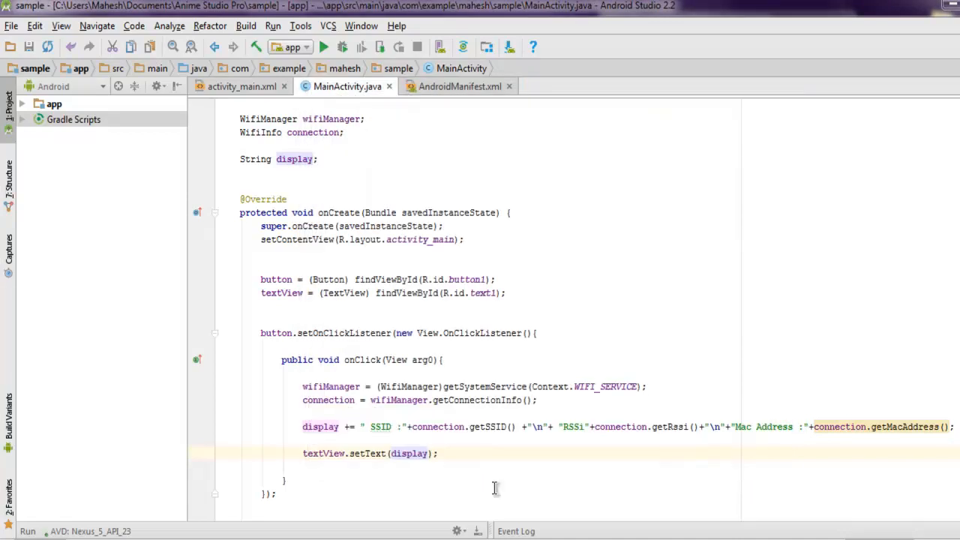
click(324, 47)
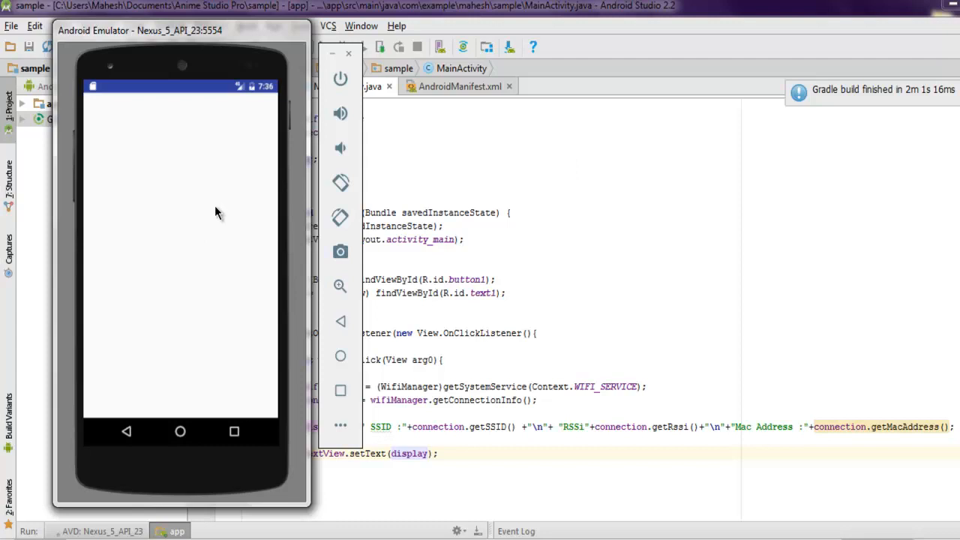
mouse_move(243, 231)
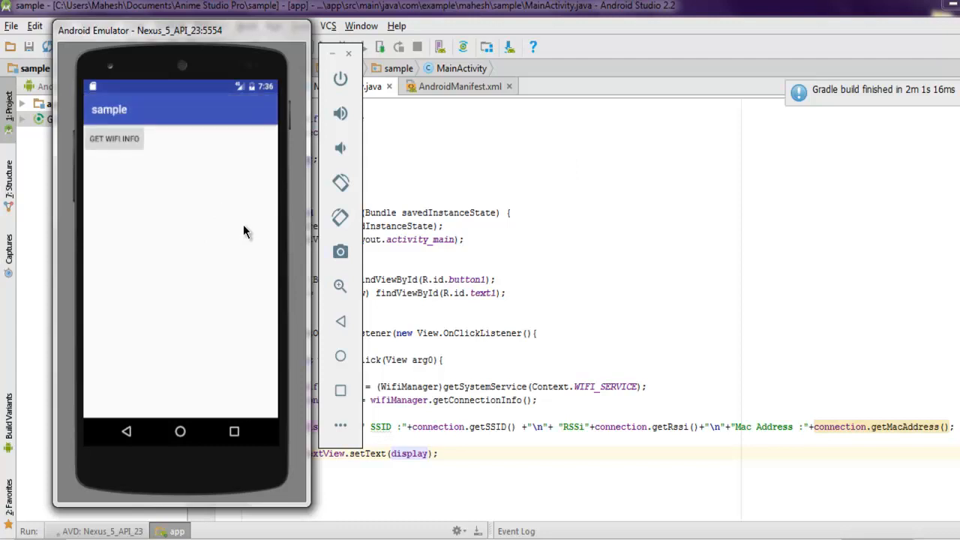
mouse_move(114, 138)
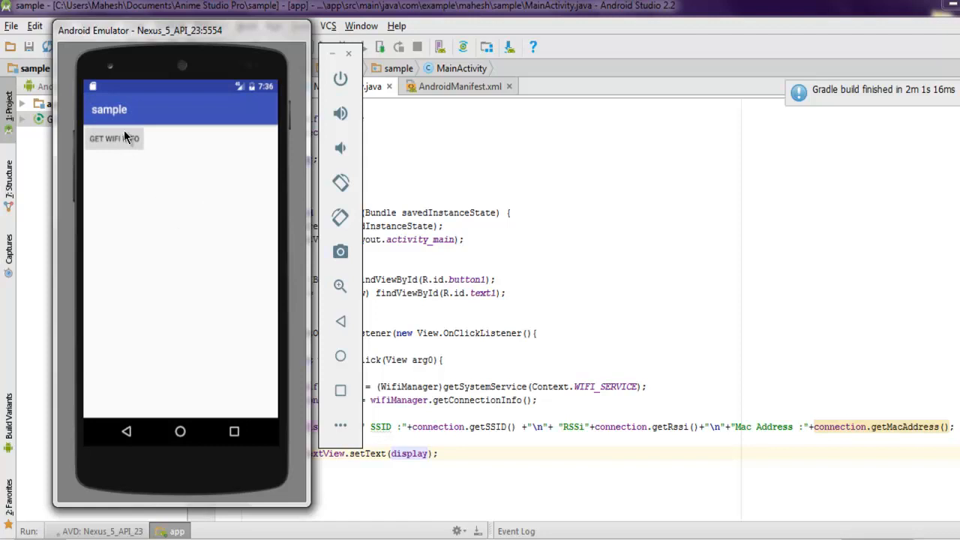
mouse_move(201, 248)
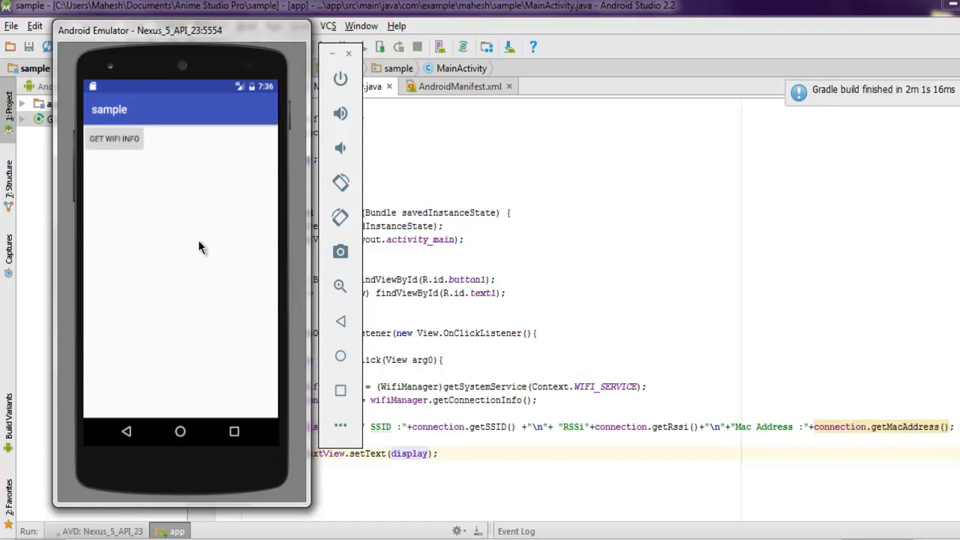
mouse_move(491, 422)
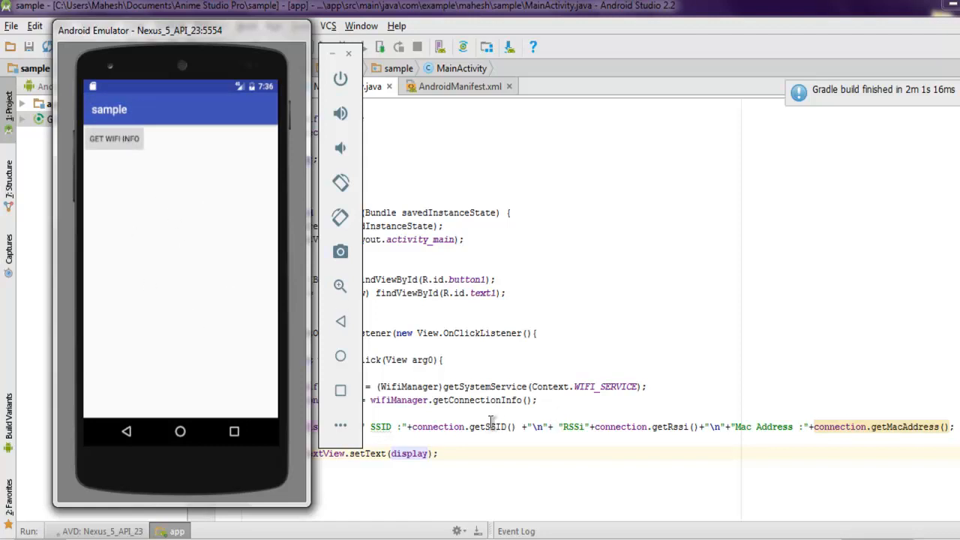
mouse_move(126, 153)
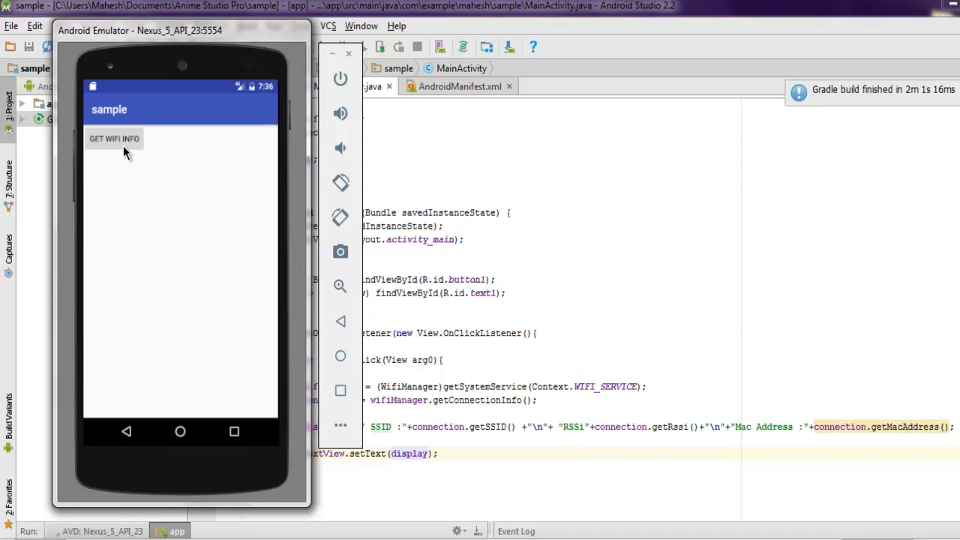
Step: Tap GET WIFI INFO to show null SSID, RSSI -127 and MAC 02:00:00:00:00:00
click(114, 138)
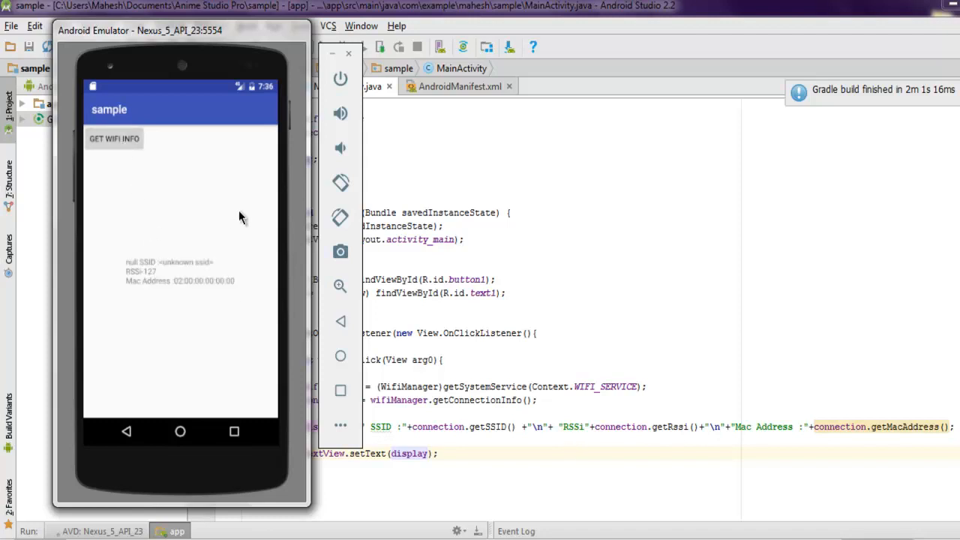
mouse_move(131, 274)
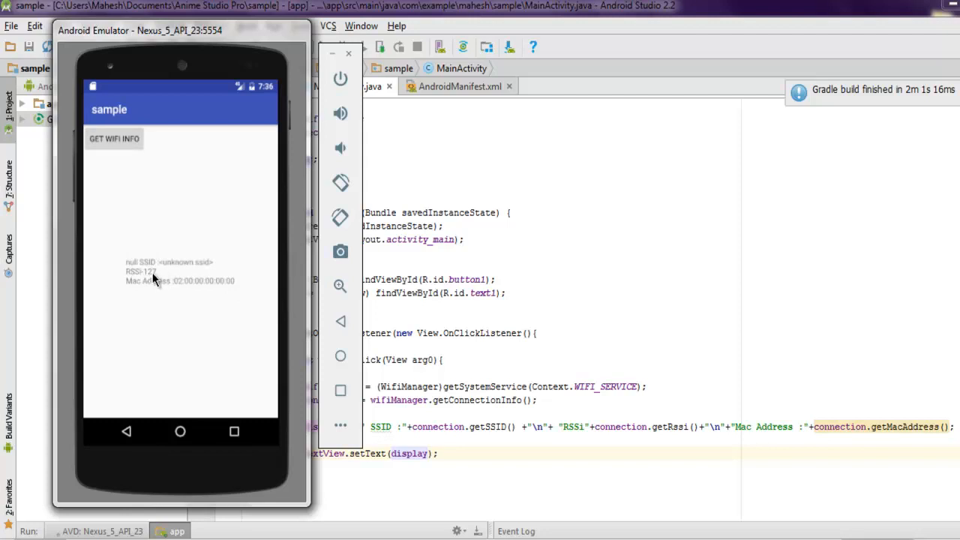
mouse_move(156, 291)
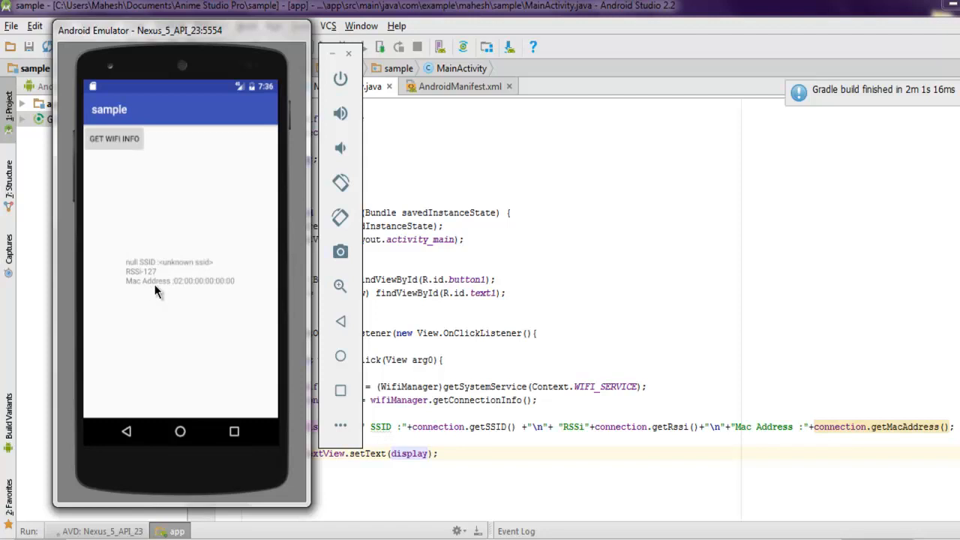
mouse_move(233, 289)
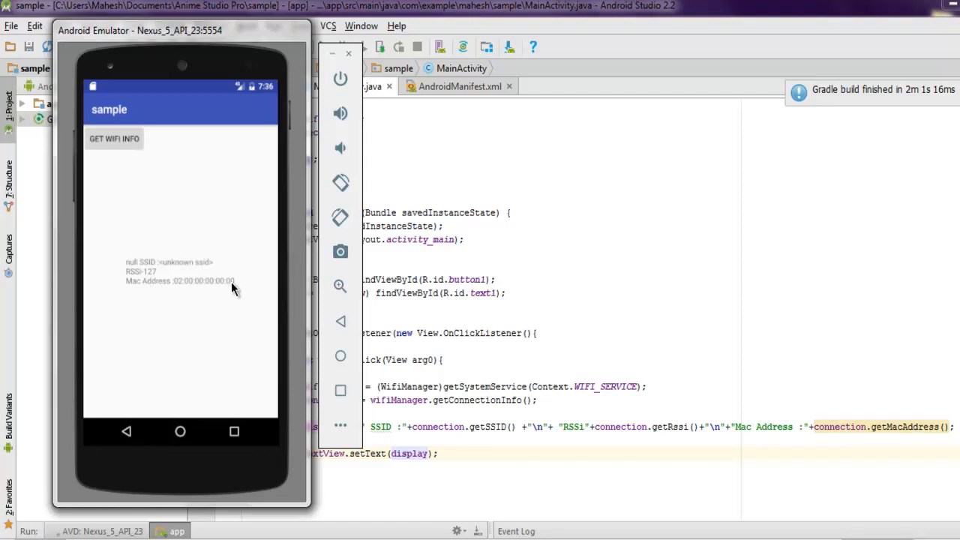
mouse_move(227, 294)
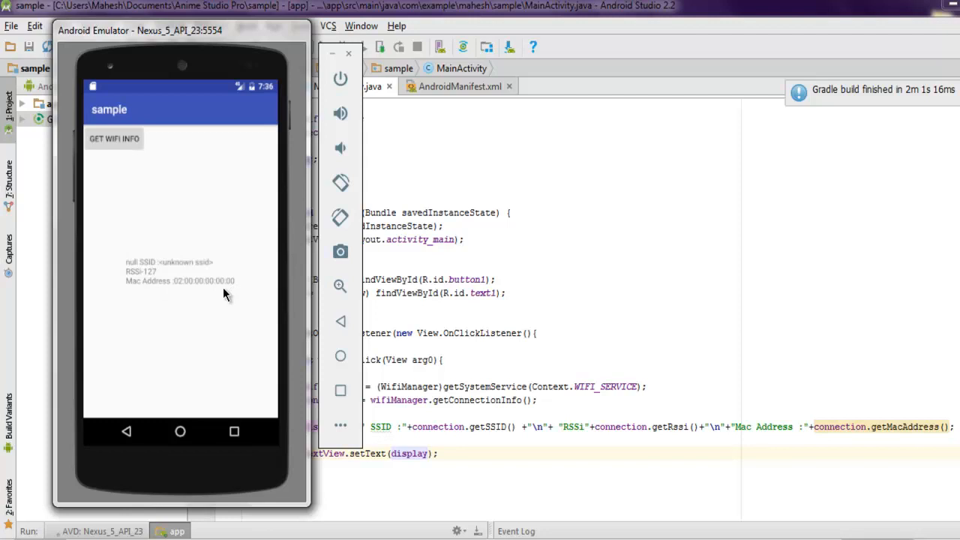
mouse_move(124, 274)
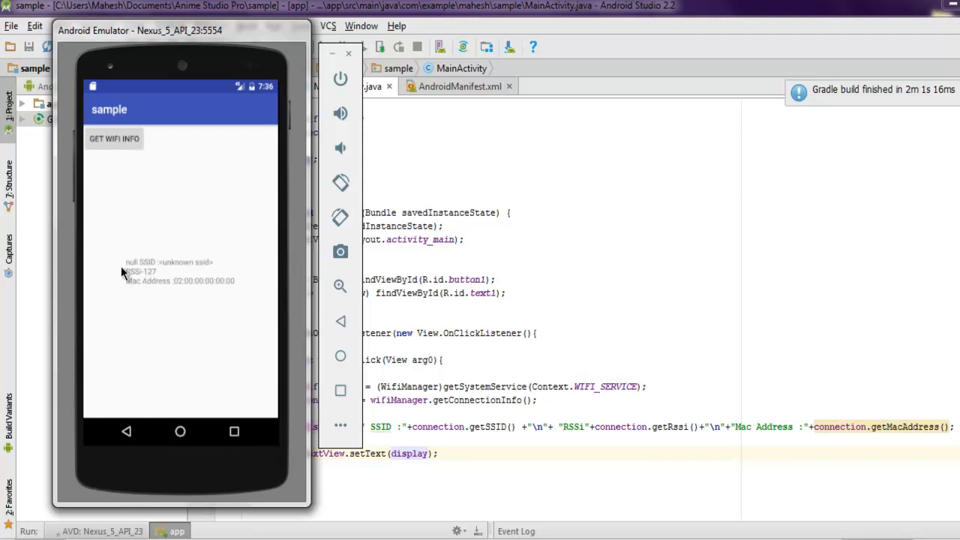
mouse_move(178, 299)
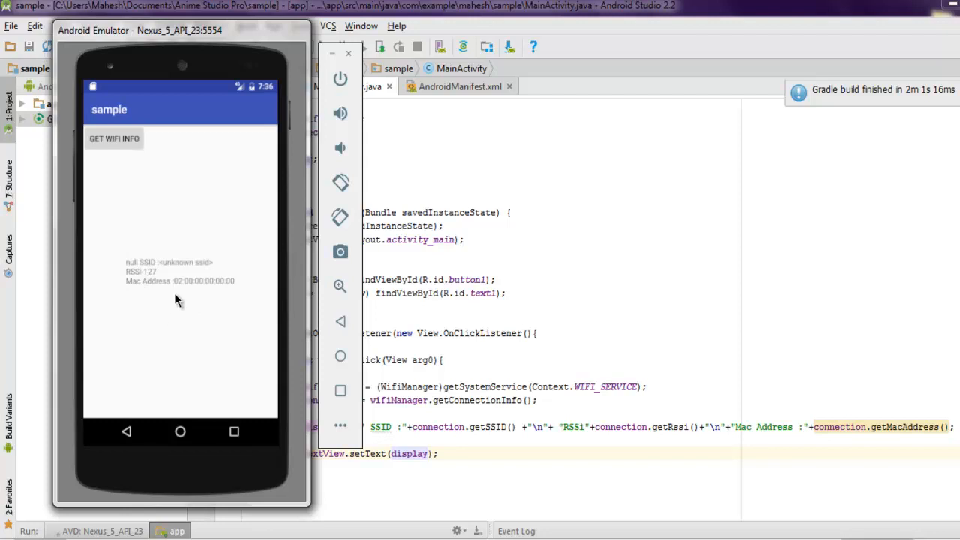
mouse_move(156, 264)
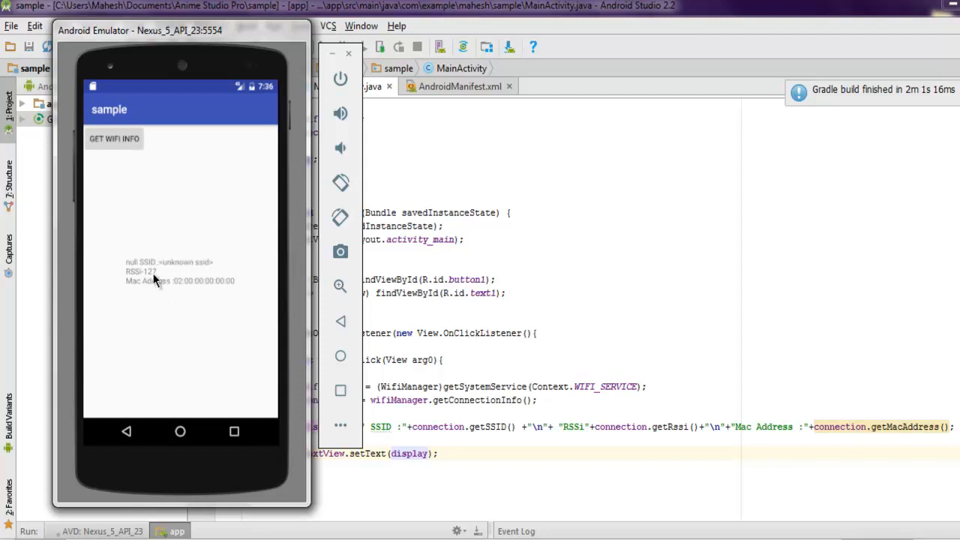
mouse_move(167, 291)
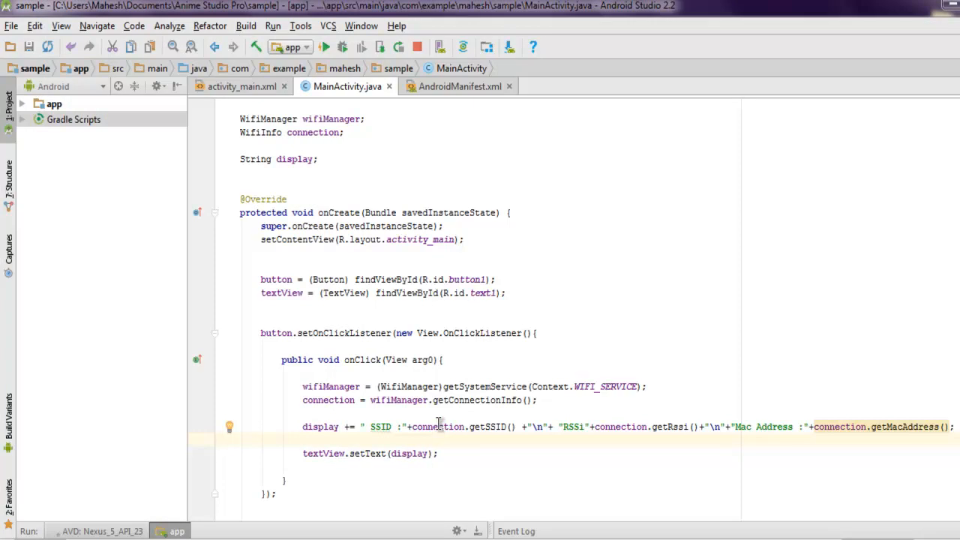
mouse_move(576, 361)
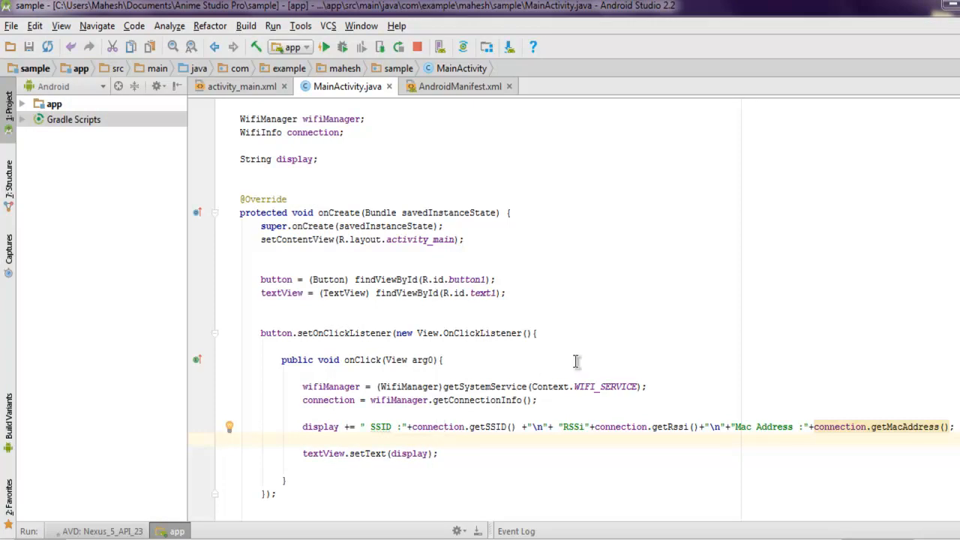
Step: Scroll through MainActivity.java, then bring the emulator with the wifi readout to the front
scroll(up, 3)
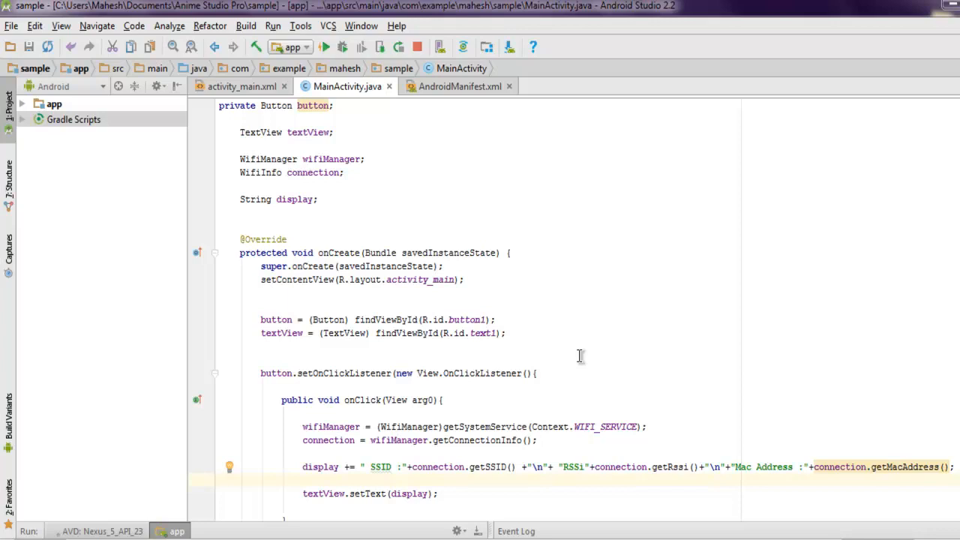
click(324, 47)
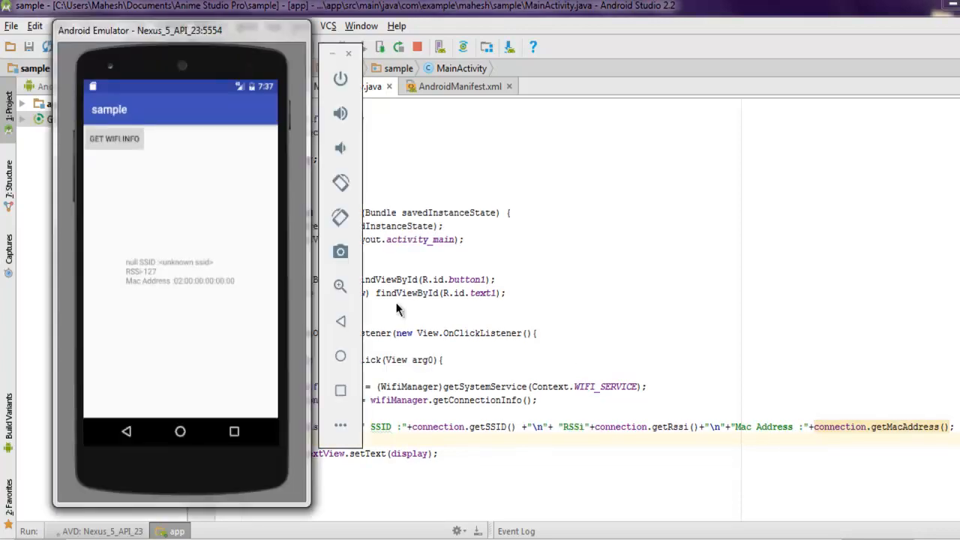
mouse_move(431, 281)
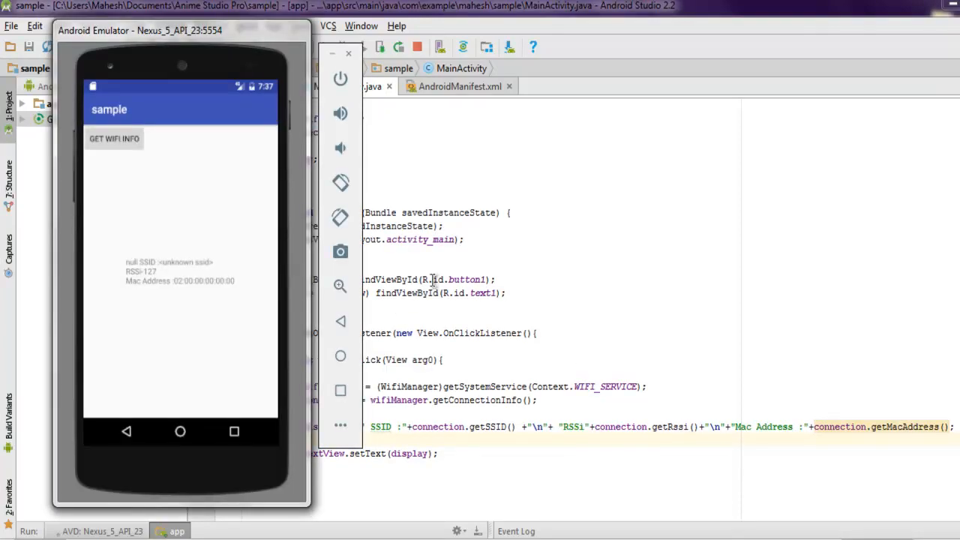